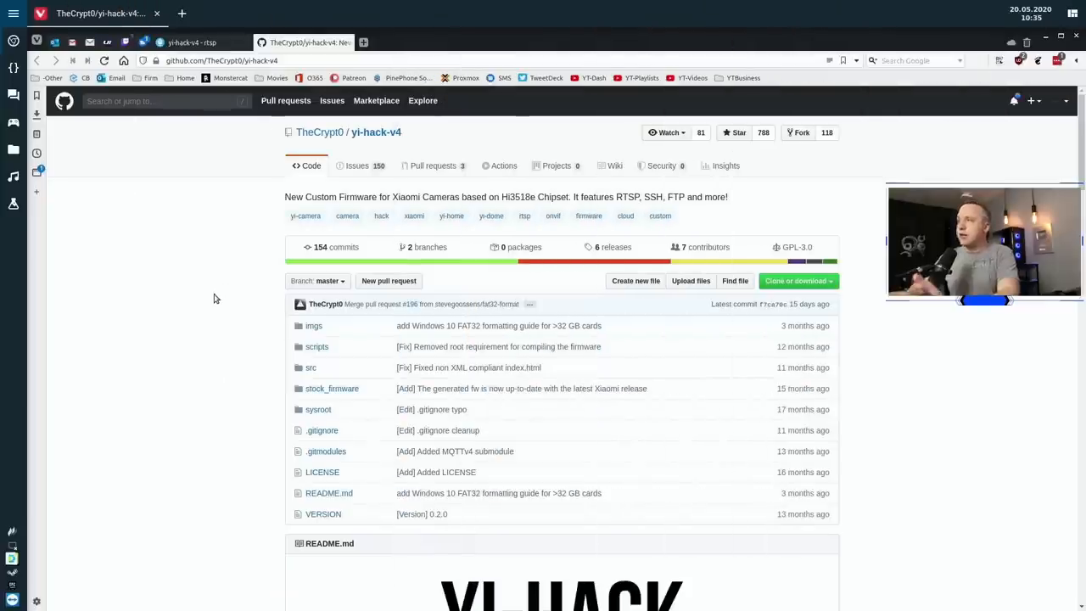
mouse_move(164, 297)
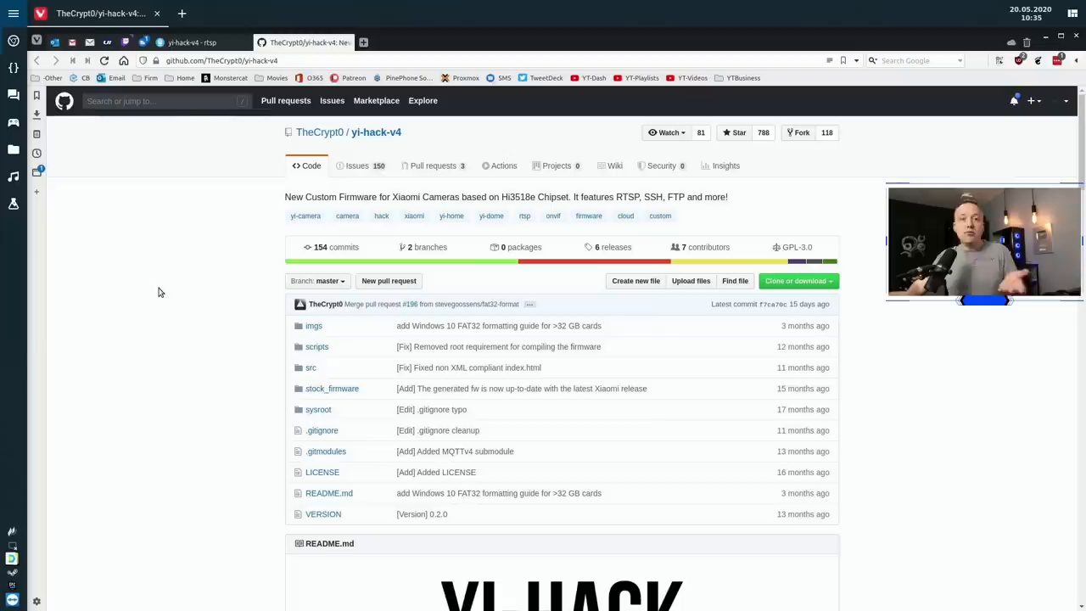
mouse_move(170, 280)
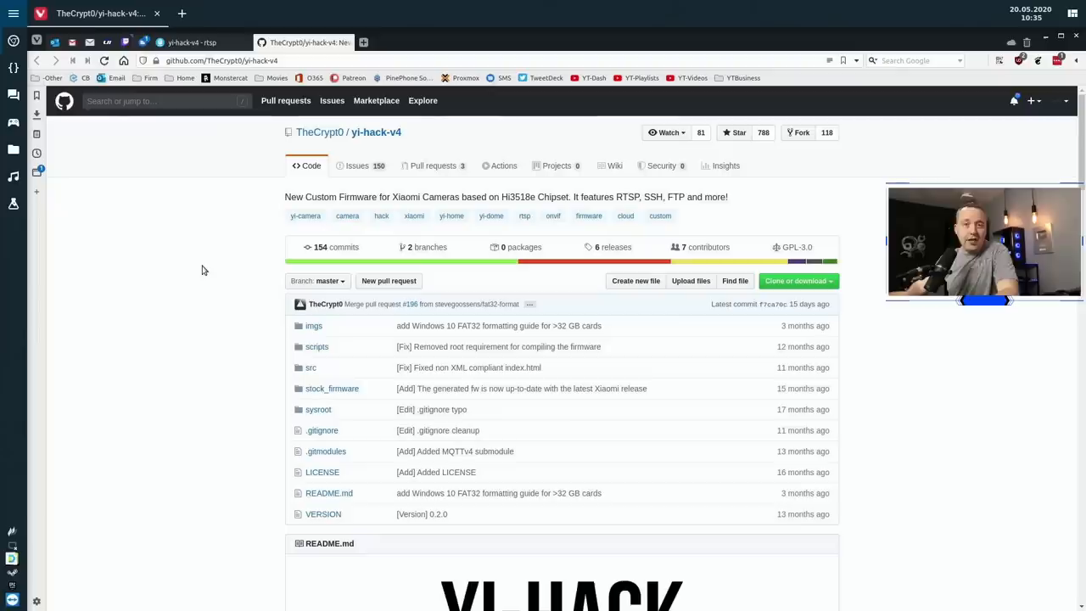
mouse_move(194, 295)
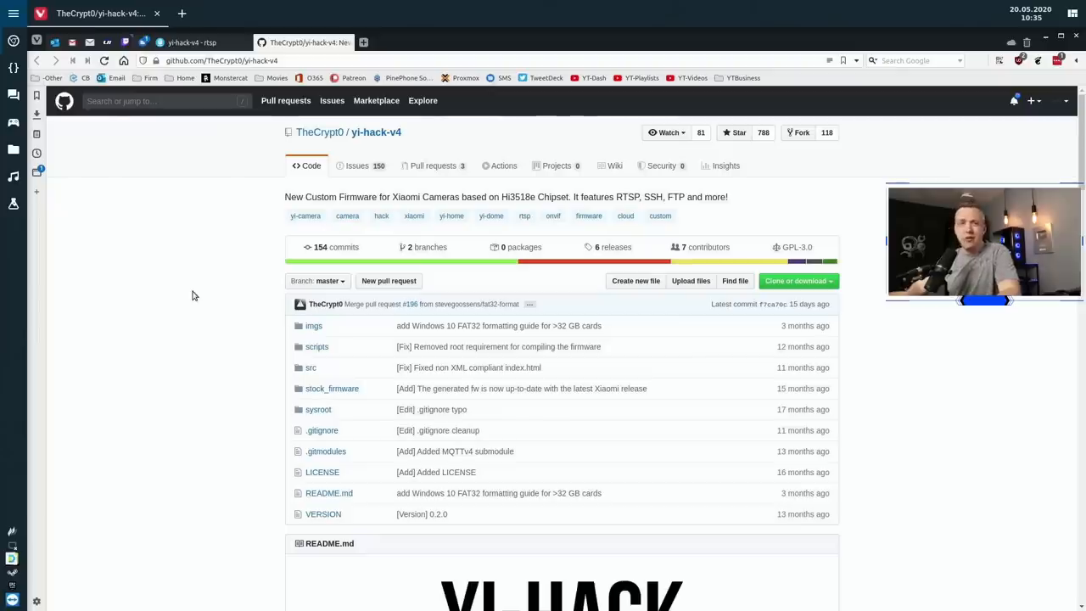
mouse_move(187, 325)
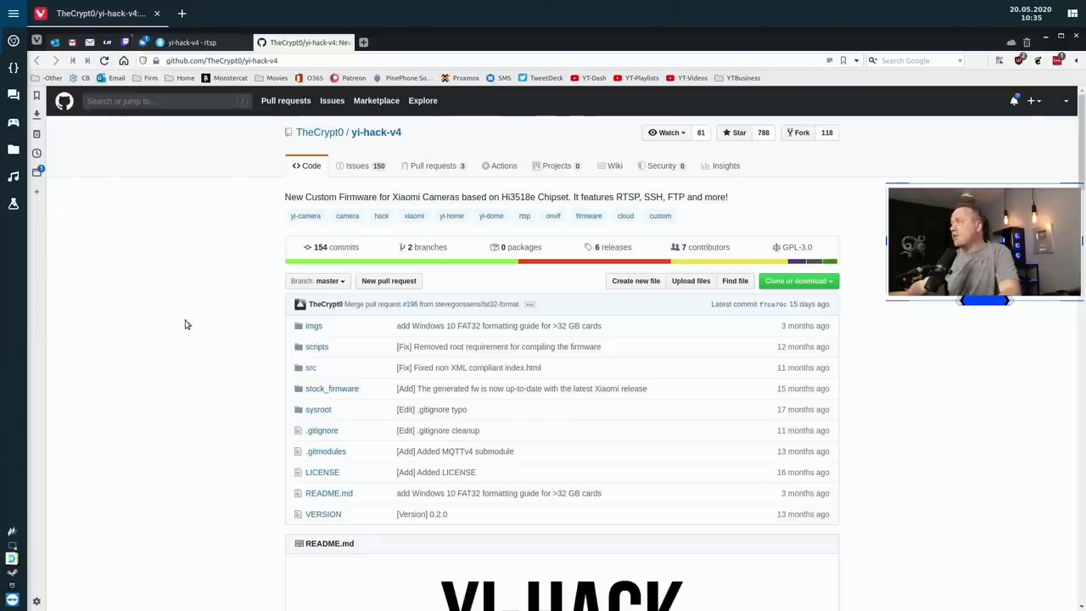
Scroll the yi-hack-v4 repository page down to the README banner.
scroll("down", 3)
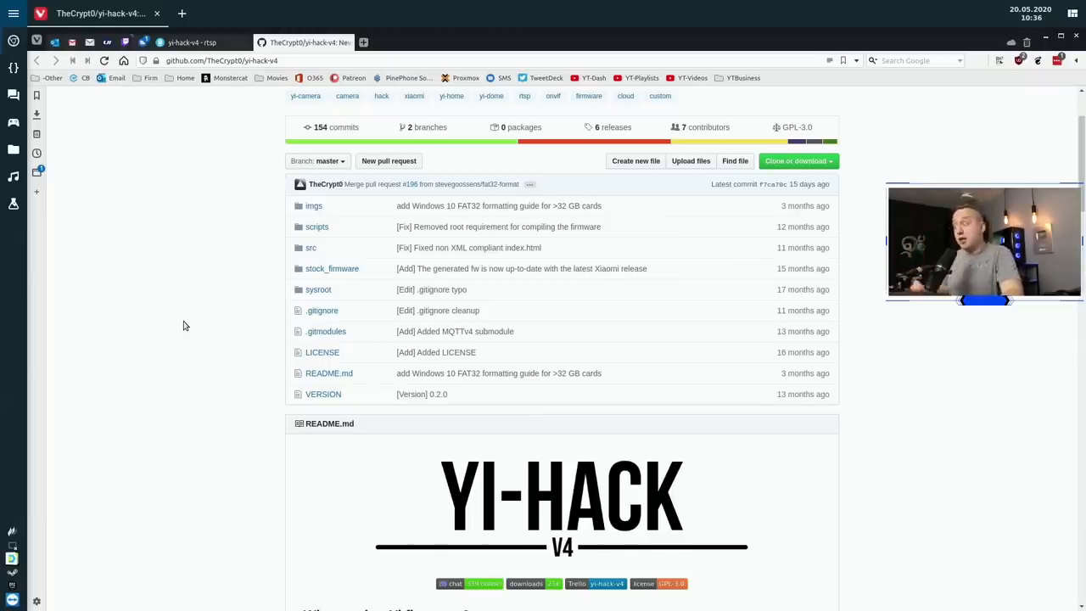
Scroll the README down to the RTSP Server heading and Table of Contents.
scroll("down", 3)
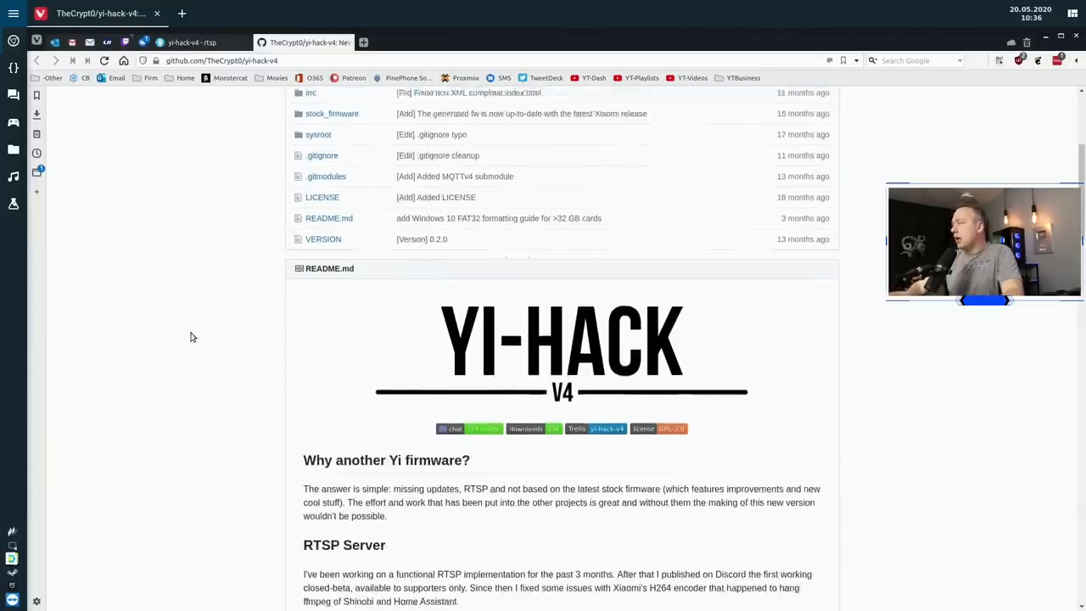
scroll("down", 3)
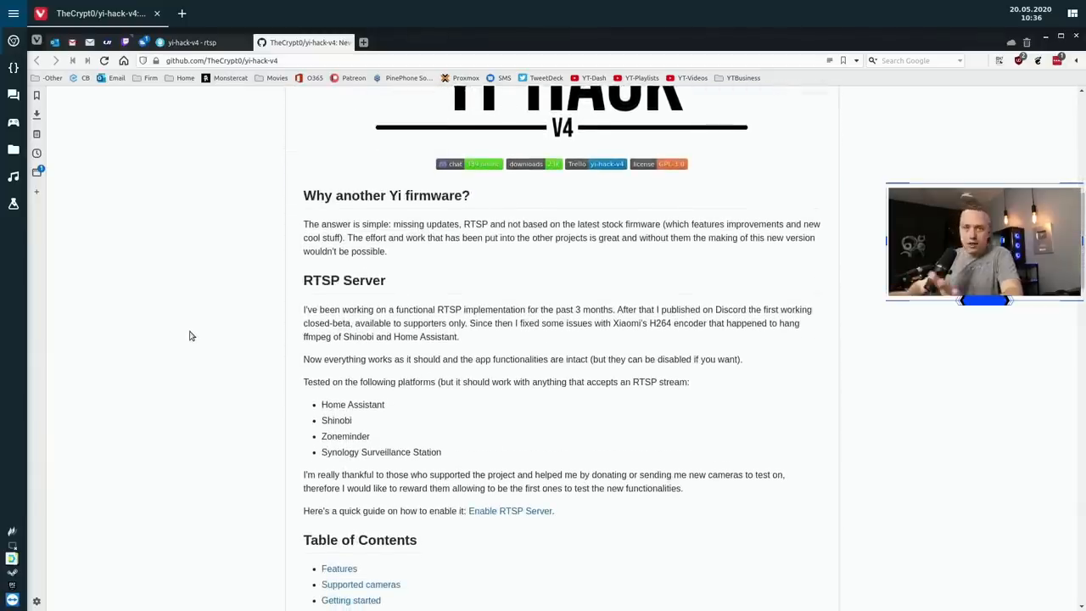
scroll("down", 3)
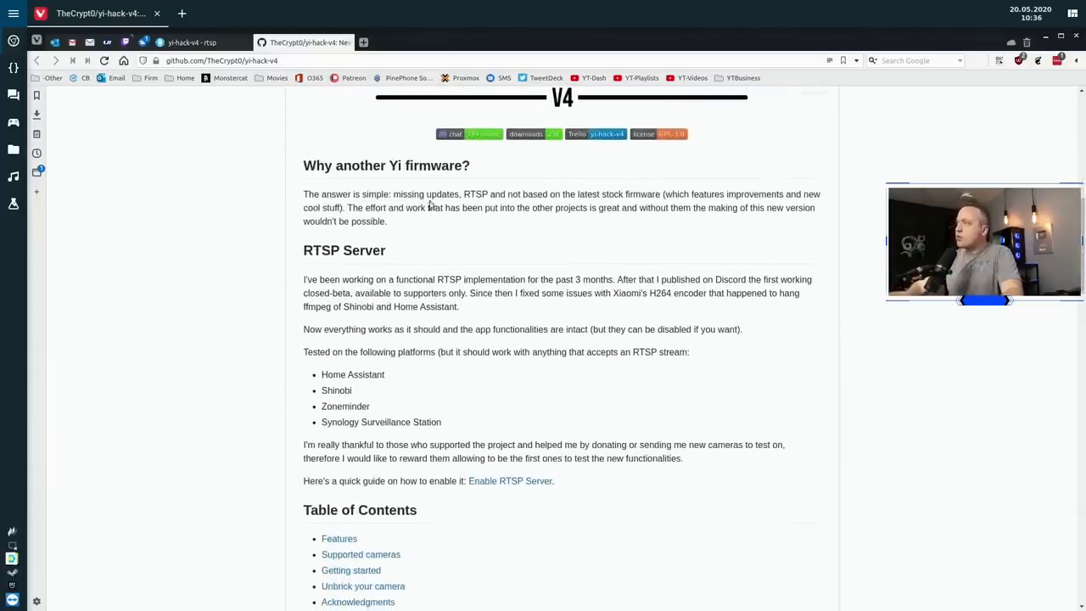
mouse_move(433, 220)
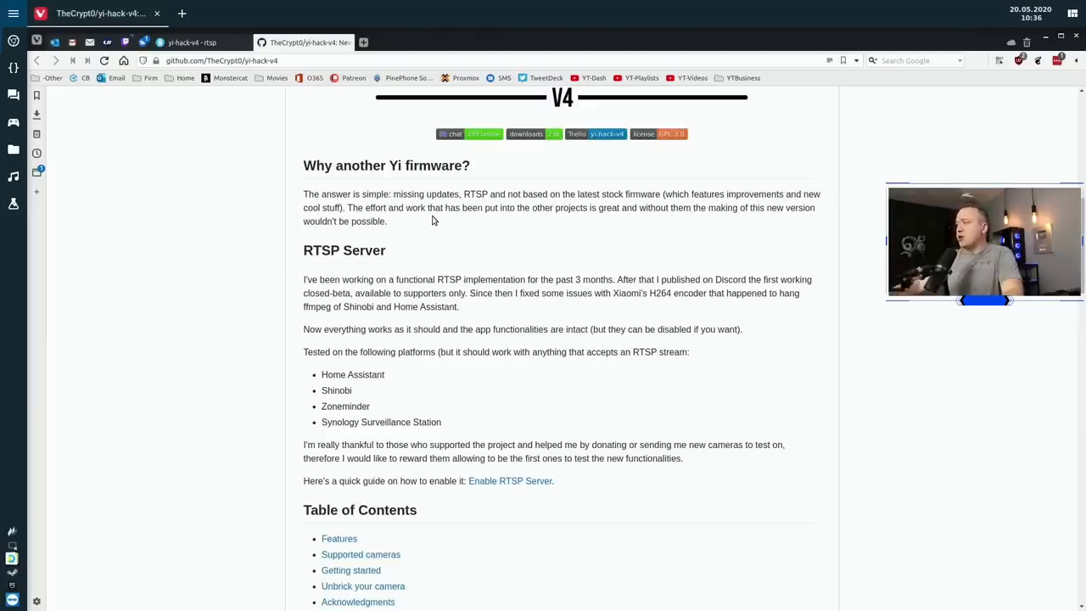
scroll("down", 3)
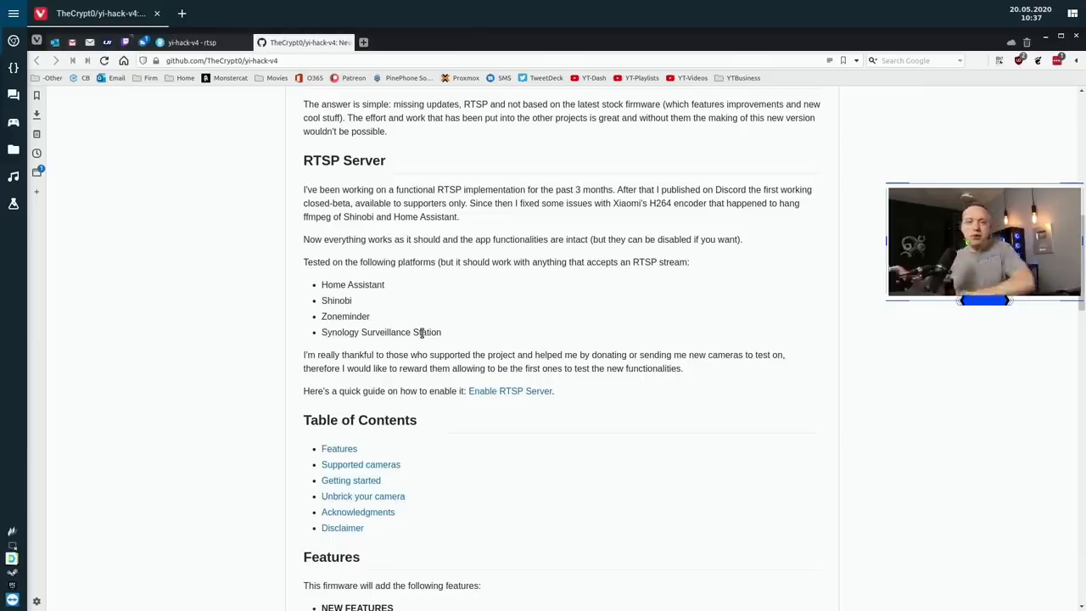
Scroll past Features to the Supported cameras and Getting Started sections.
scroll("down", 3)
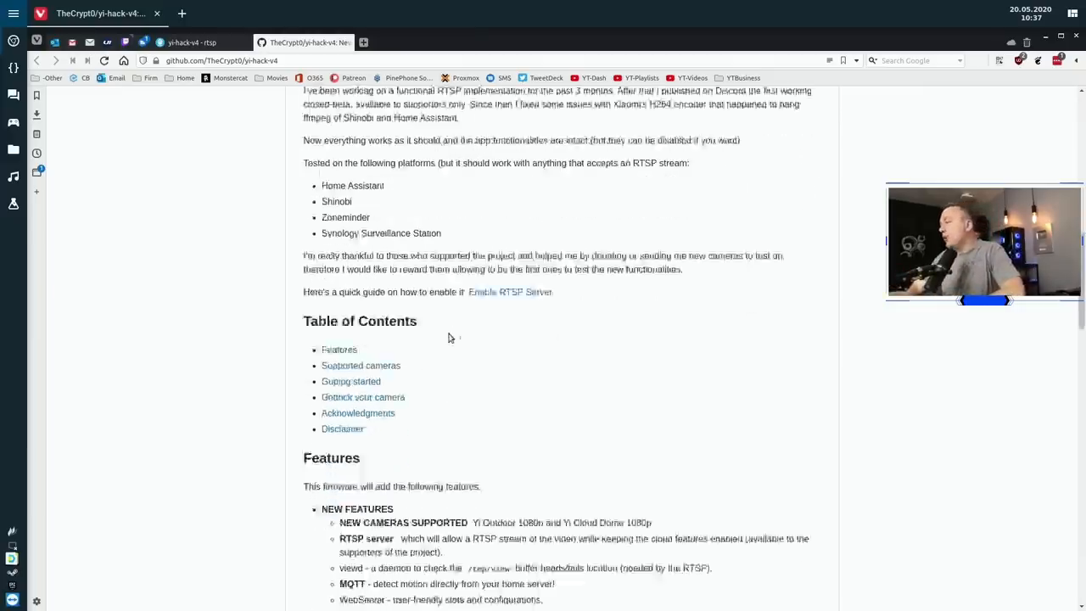
scroll("down", 3)
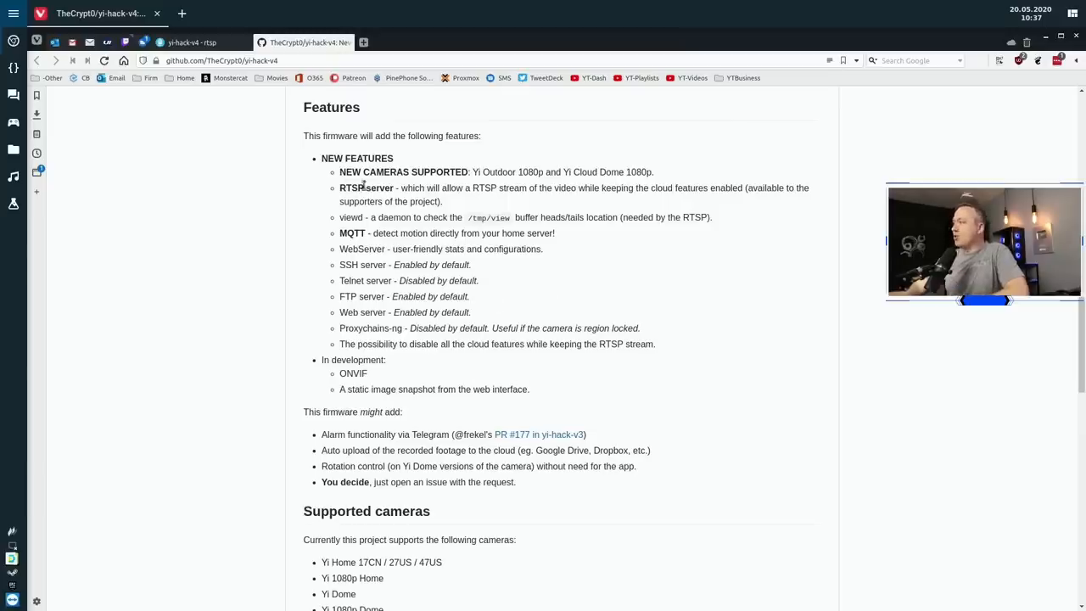
mouse_move(666, 360)
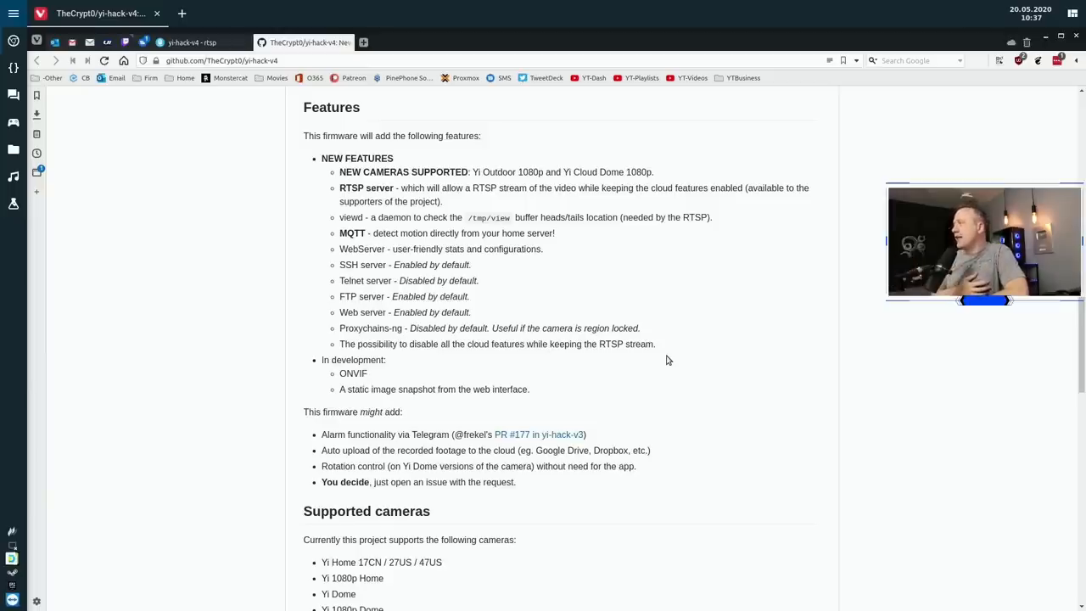
mouse_move(677, 358)
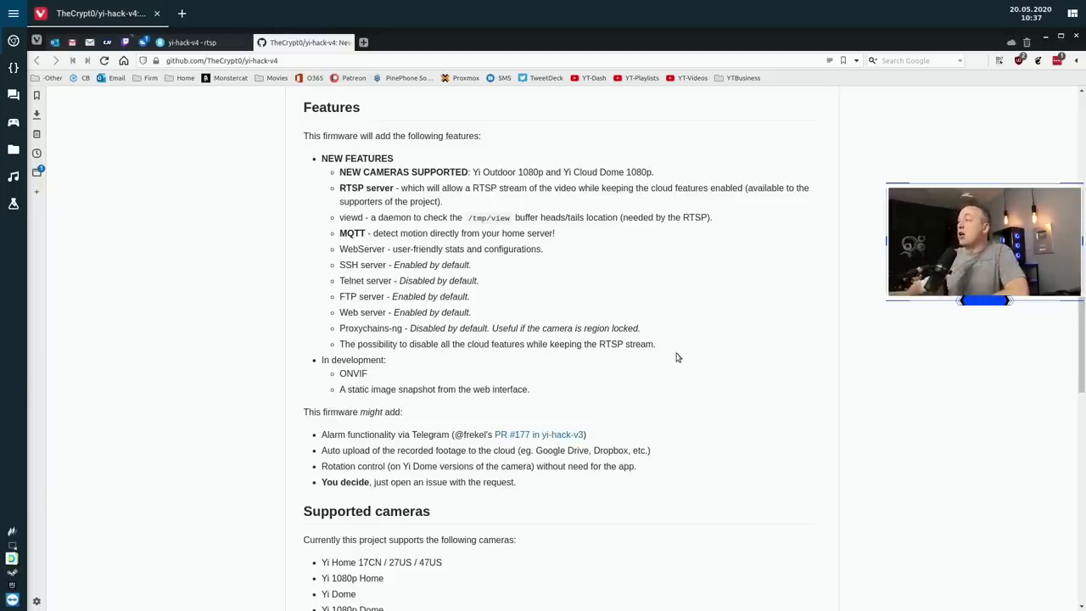
scroll("down", 3)
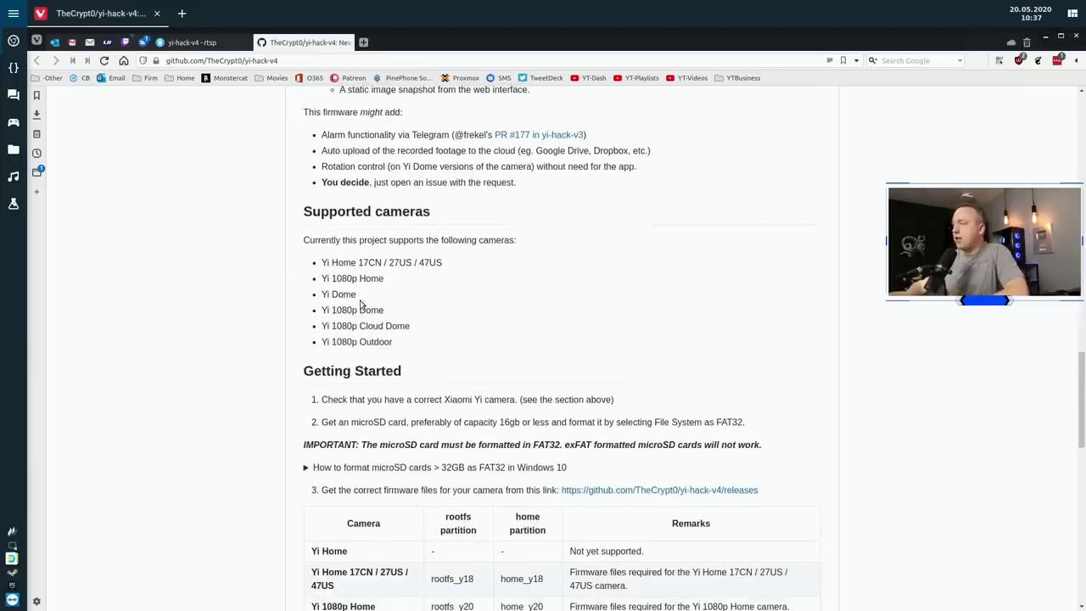
scroll("down", 3)
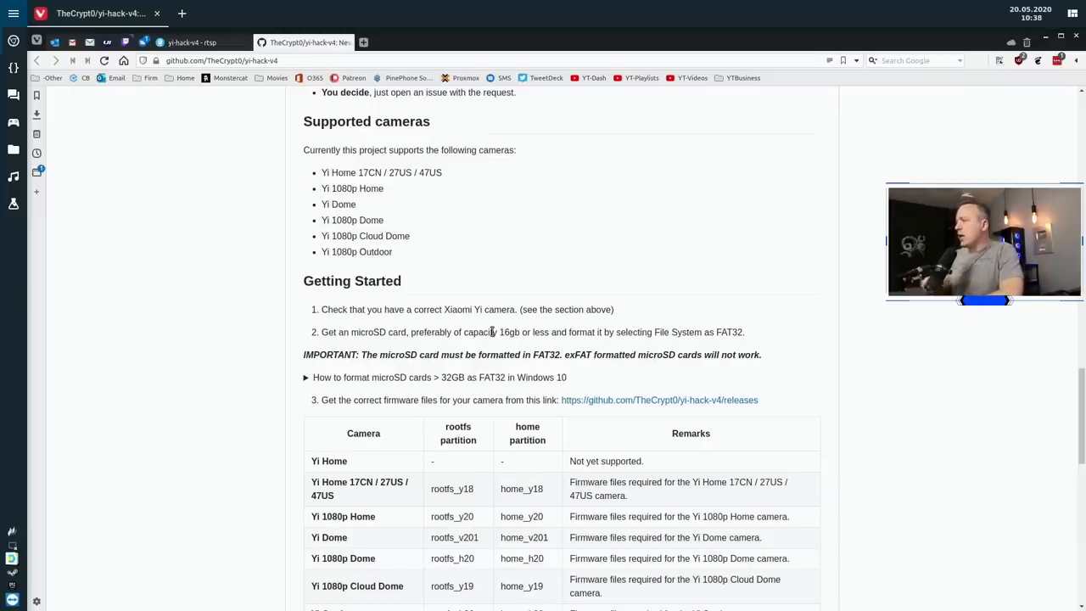
Scroll to the firmware files table and Getting Started steps through Done.
scroll("down", 3)
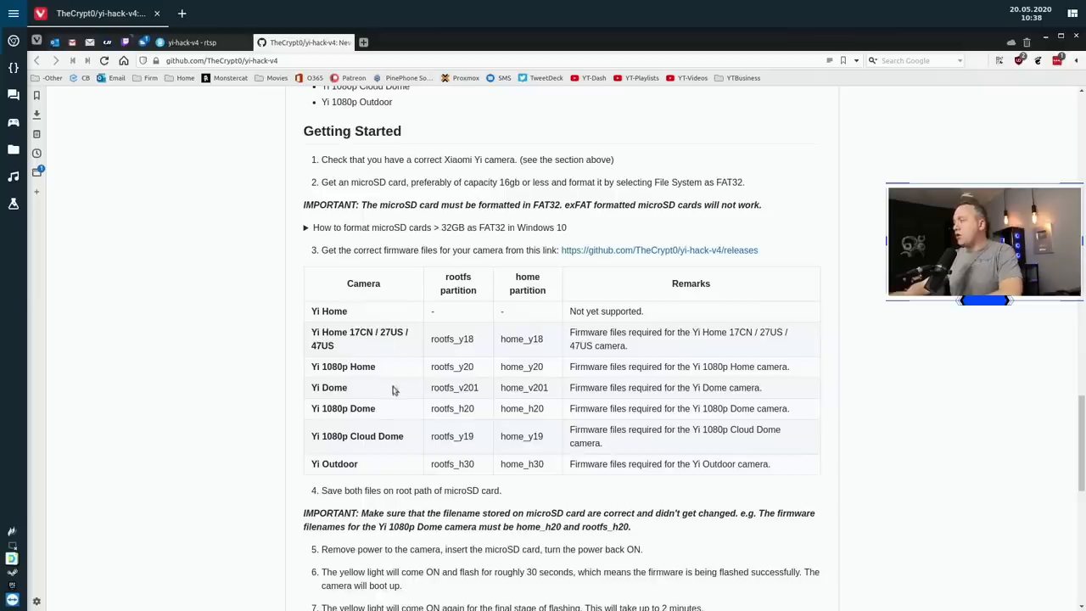
mouse_move(454, 388)
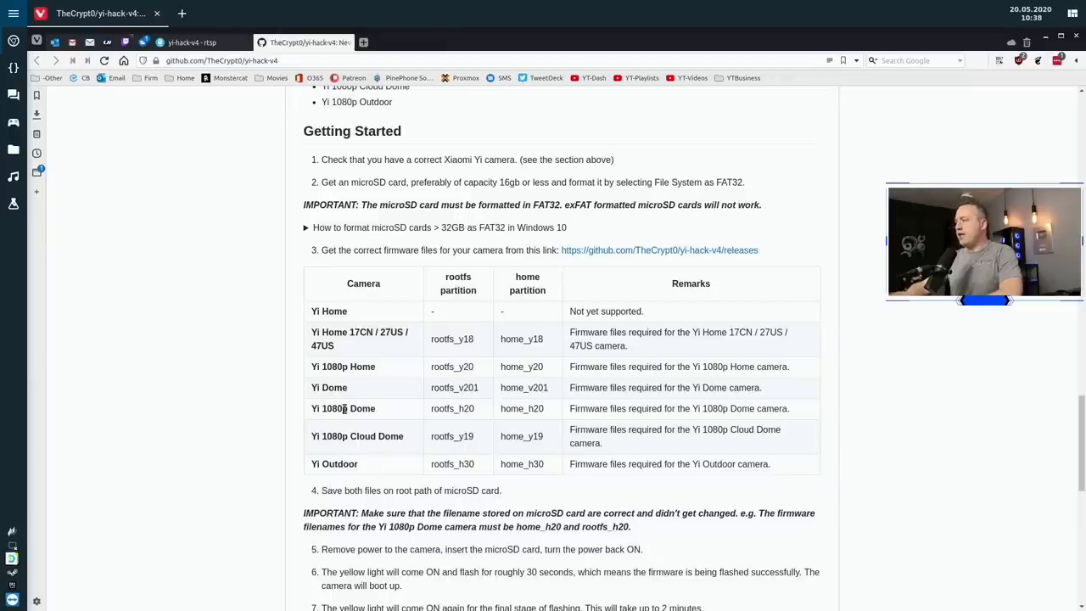
mouse_move(502, 415)
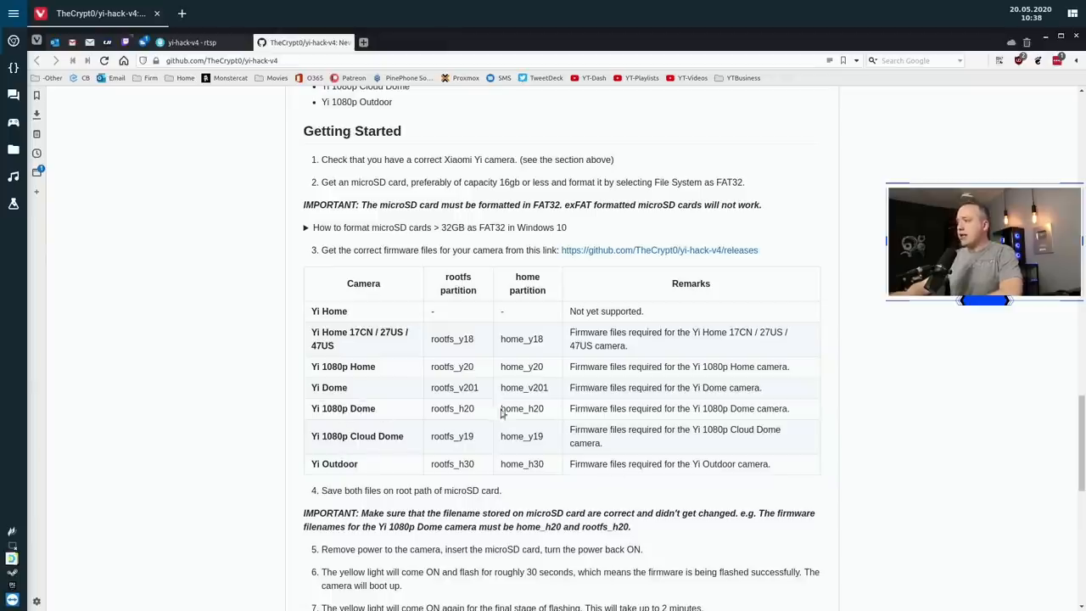
mouse_move(495, 415)
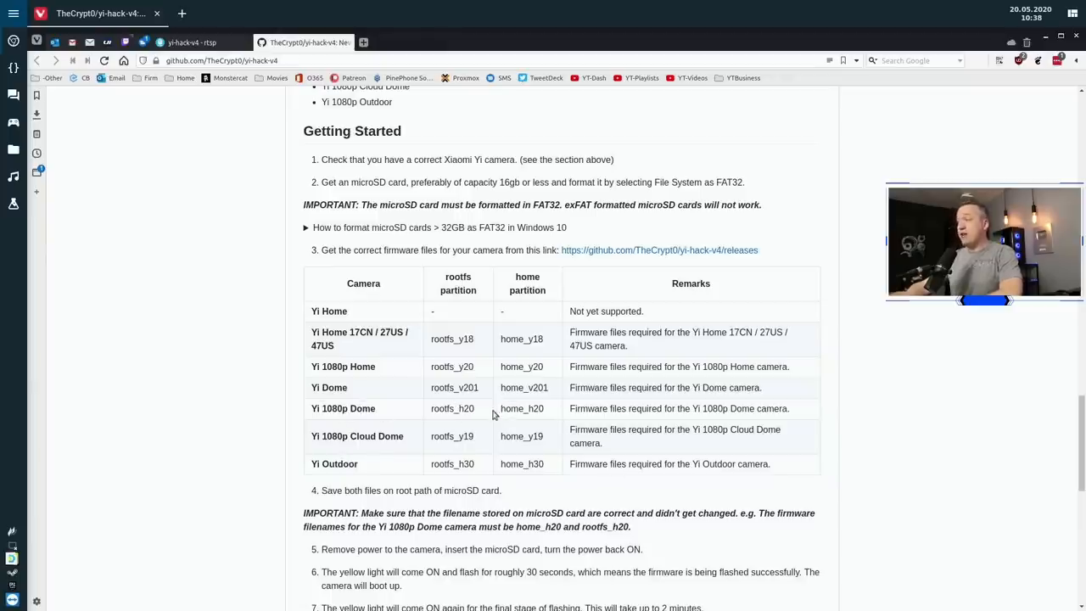
mouse_move(482, 483)
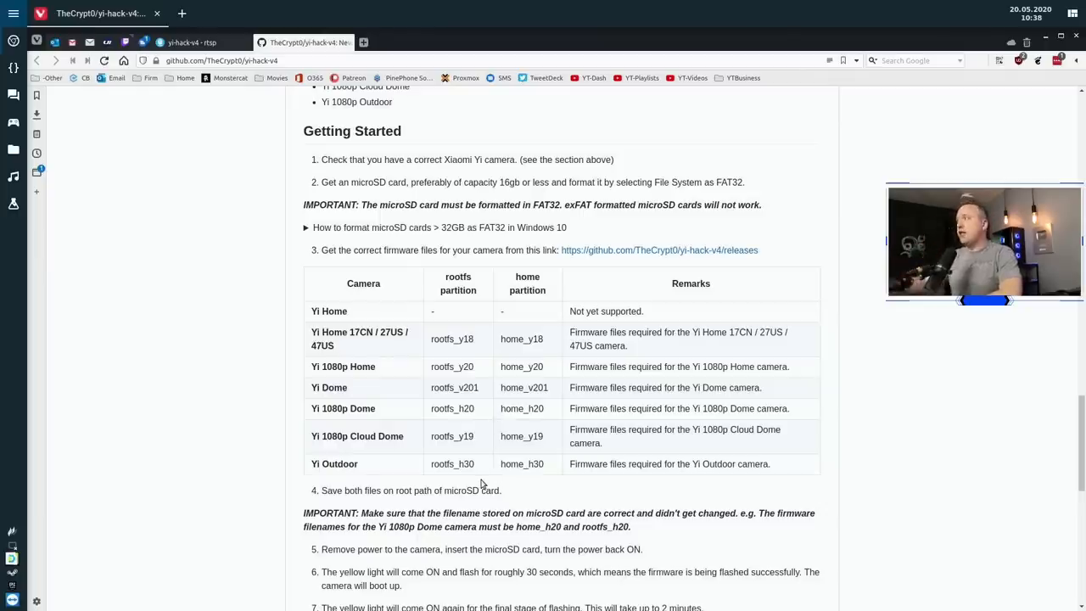
scroll("down", 3)
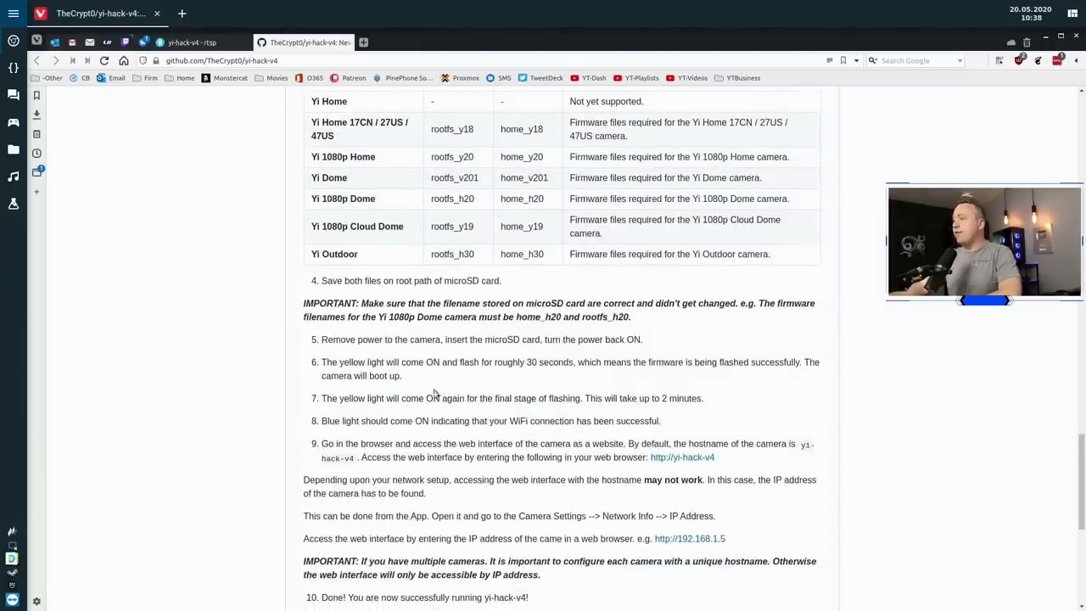
mouse_move(450, 397)
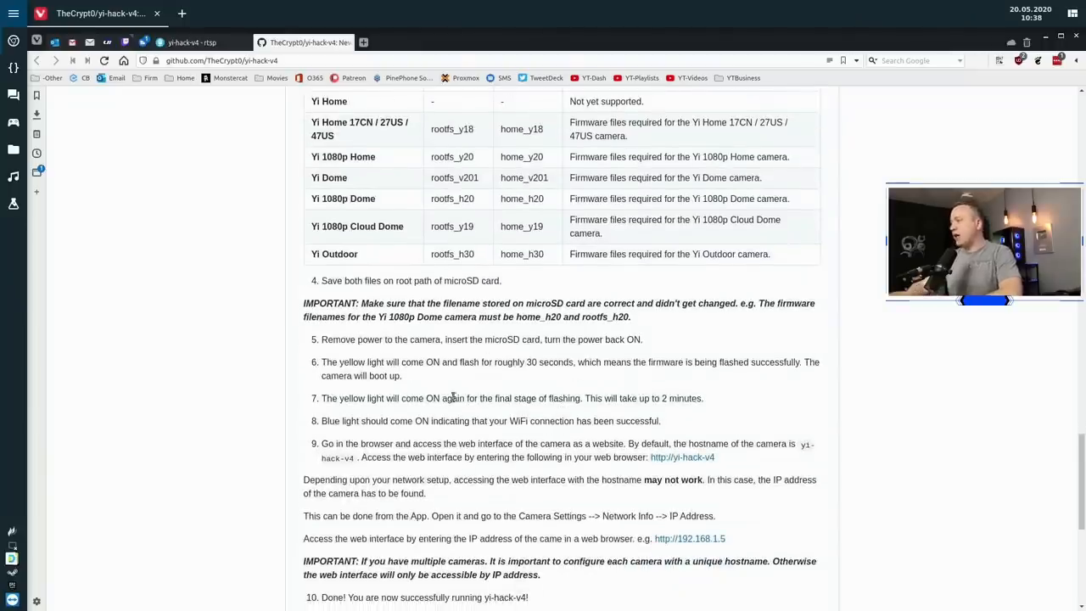
mouse_move(381, 436)
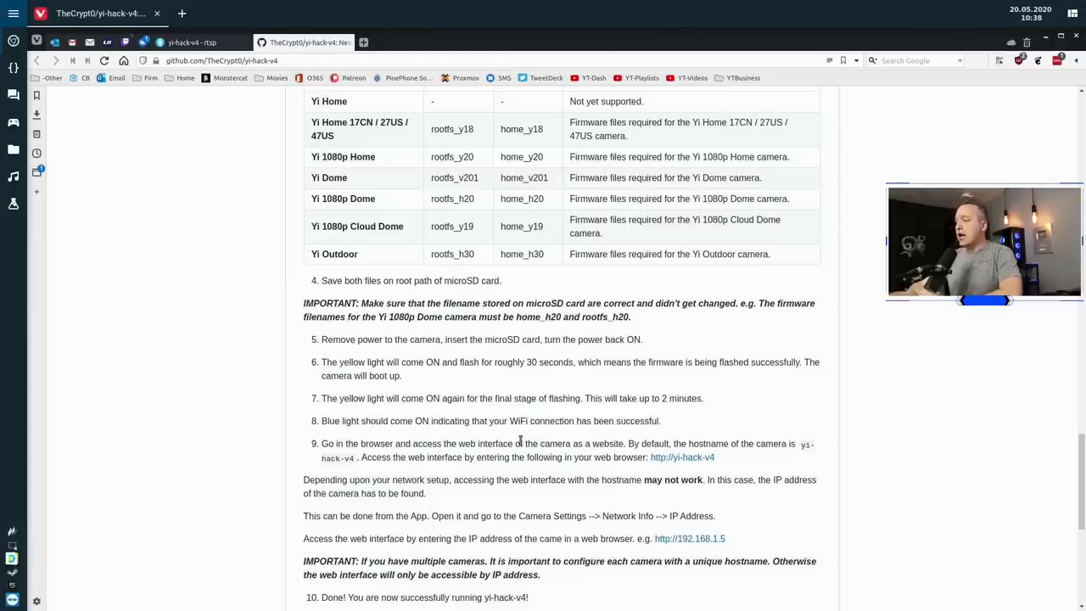
Go from the camera's home and Status pages to Configurations and review its General and Advanced settings.
left_click(191, 42)
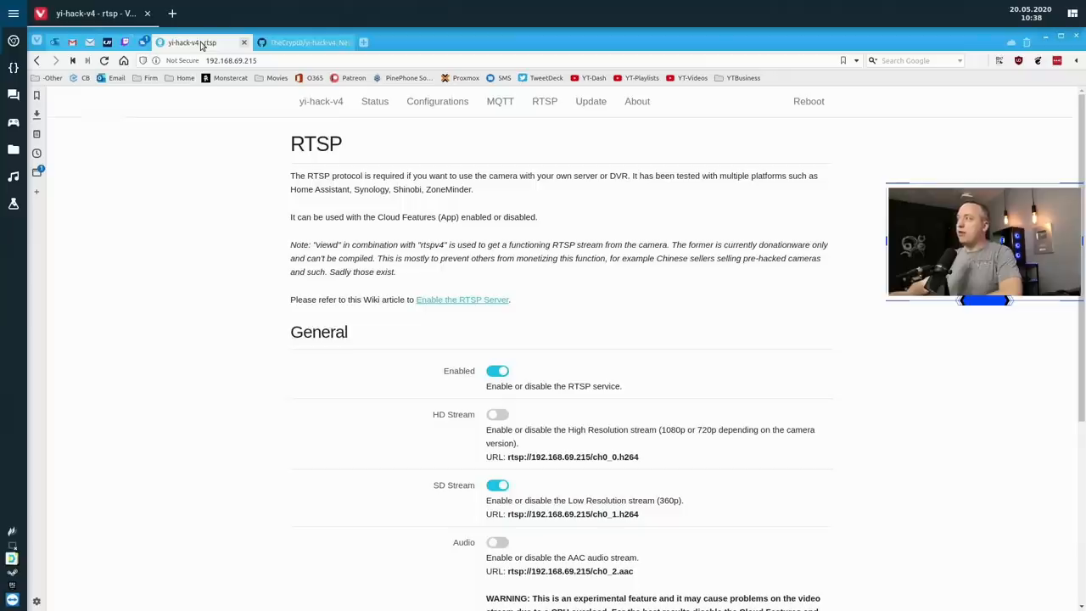
left_click(321, 101)
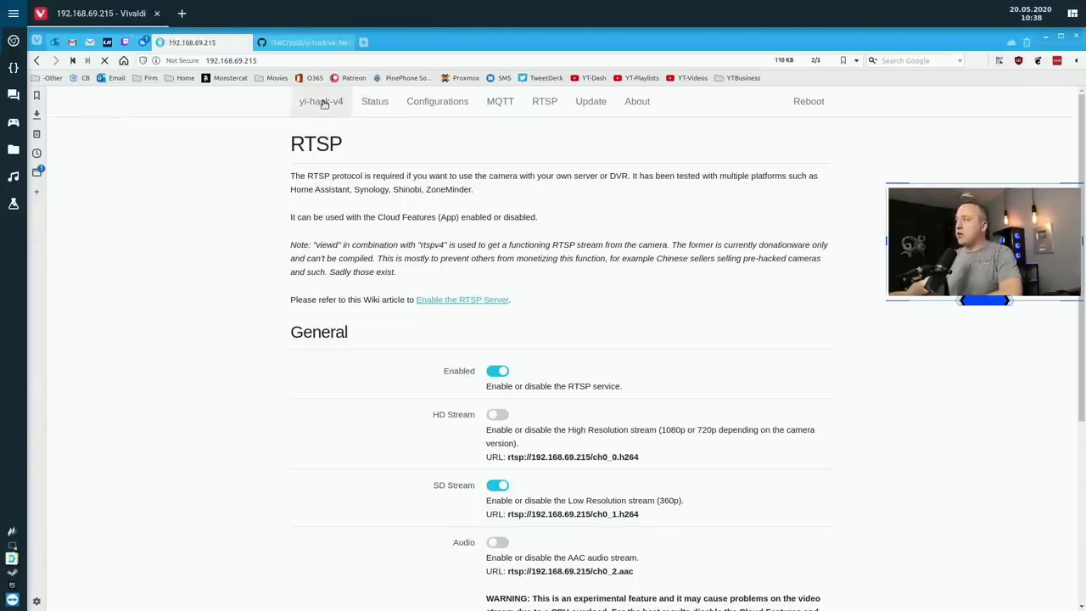
left_click(374, 101)
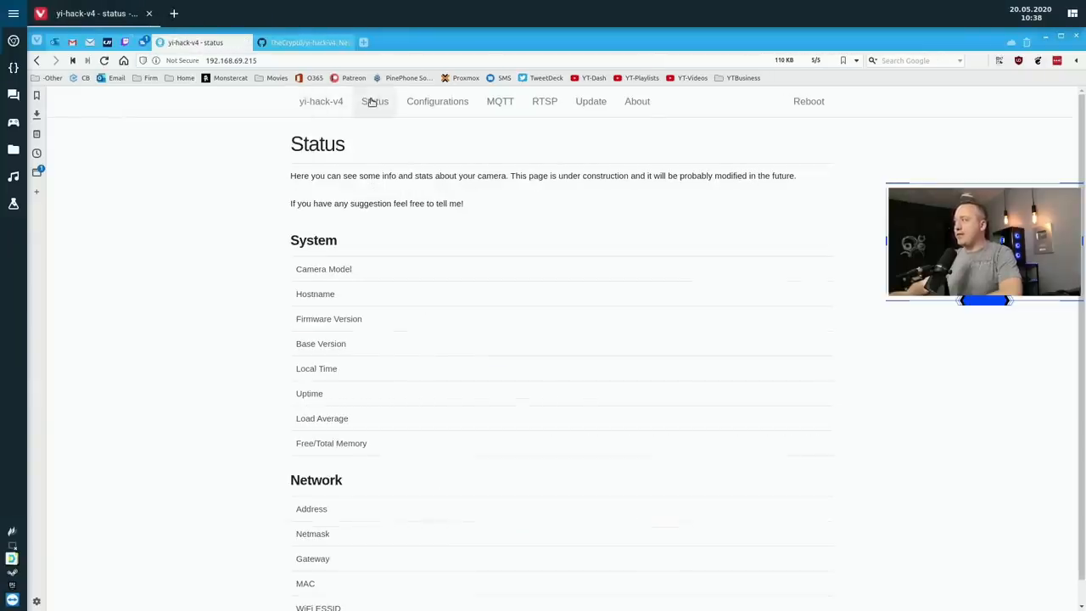
left_click(437, 101)
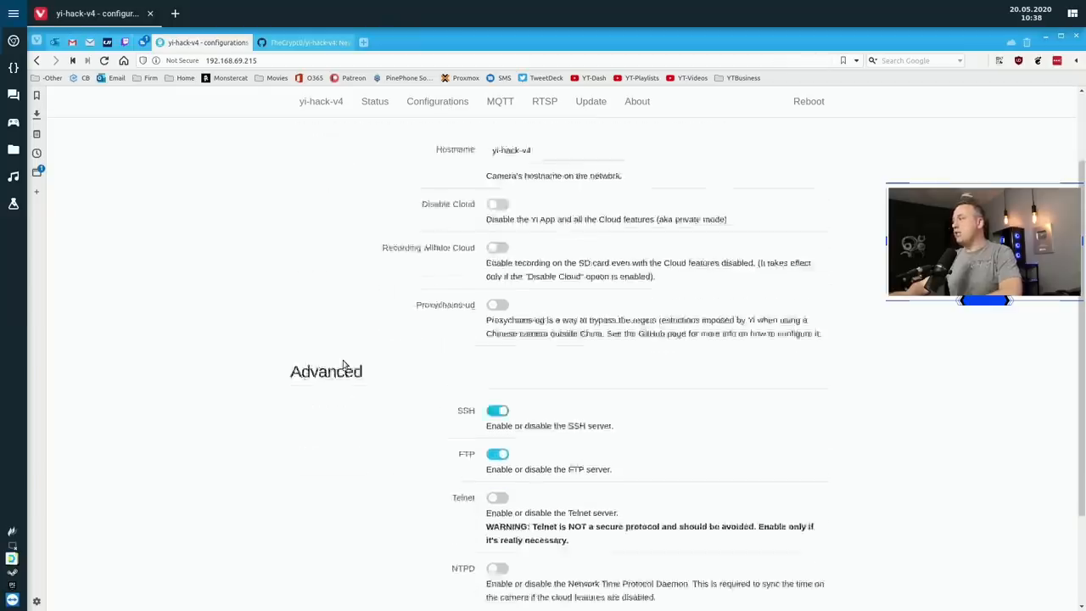
scroll("up", 3)
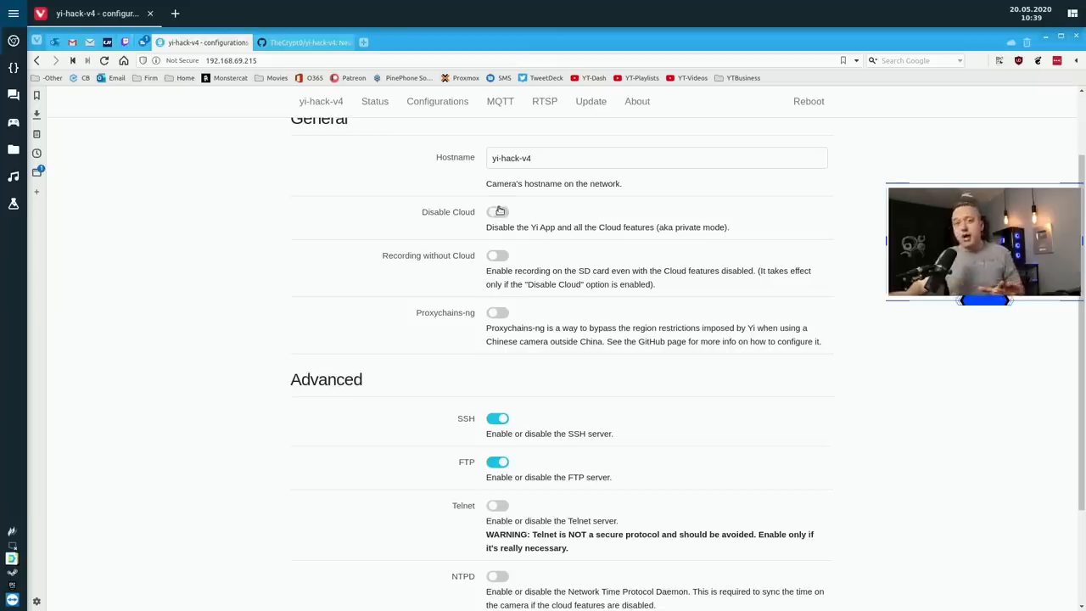
mouse_move(500, 213)
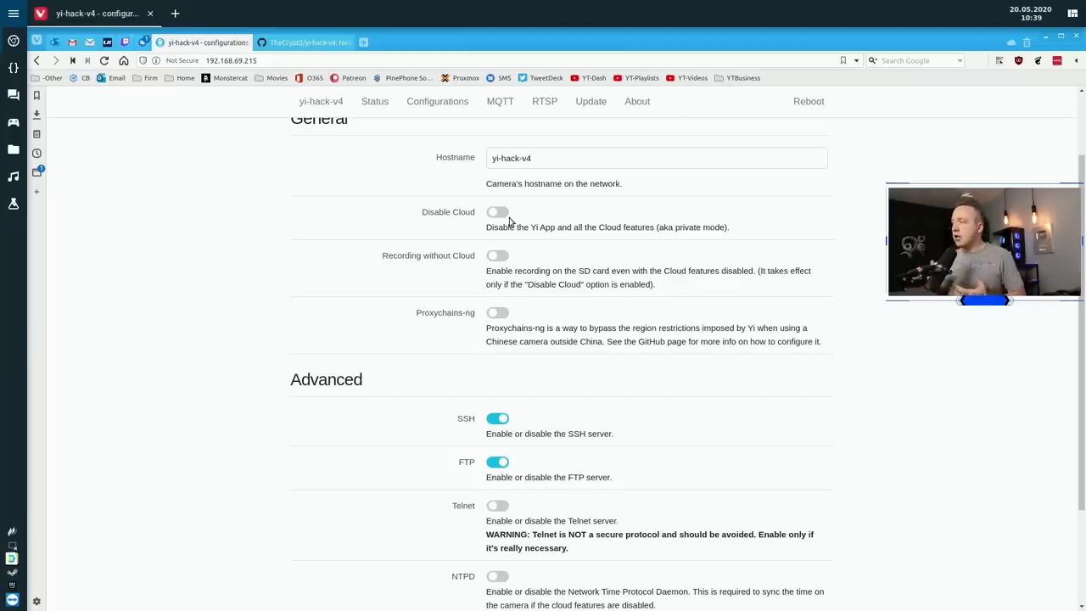
scroll("down", 3)
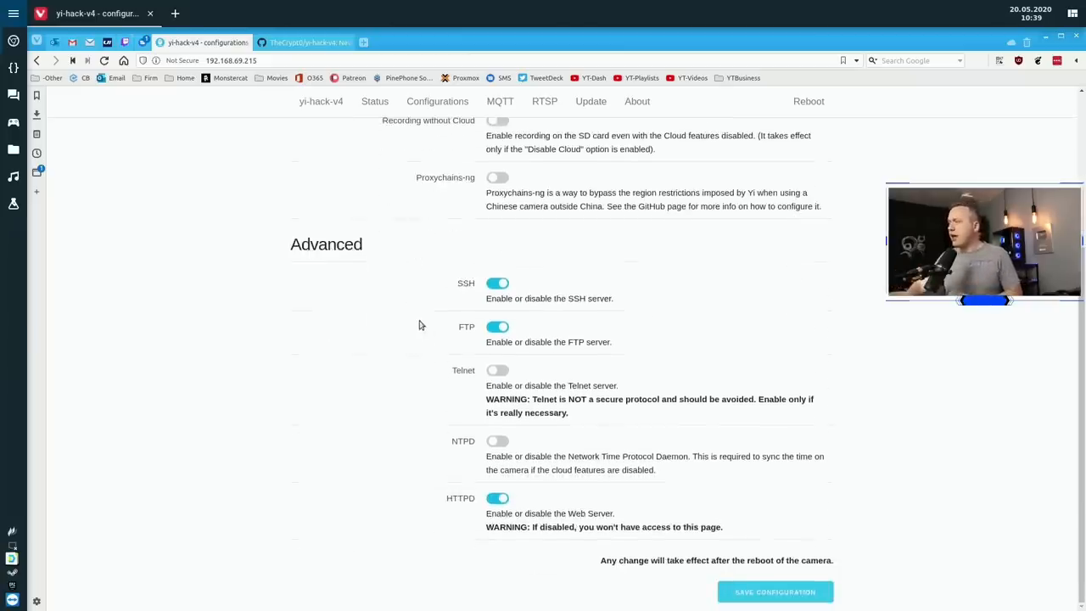
mouse_move(509, 291)
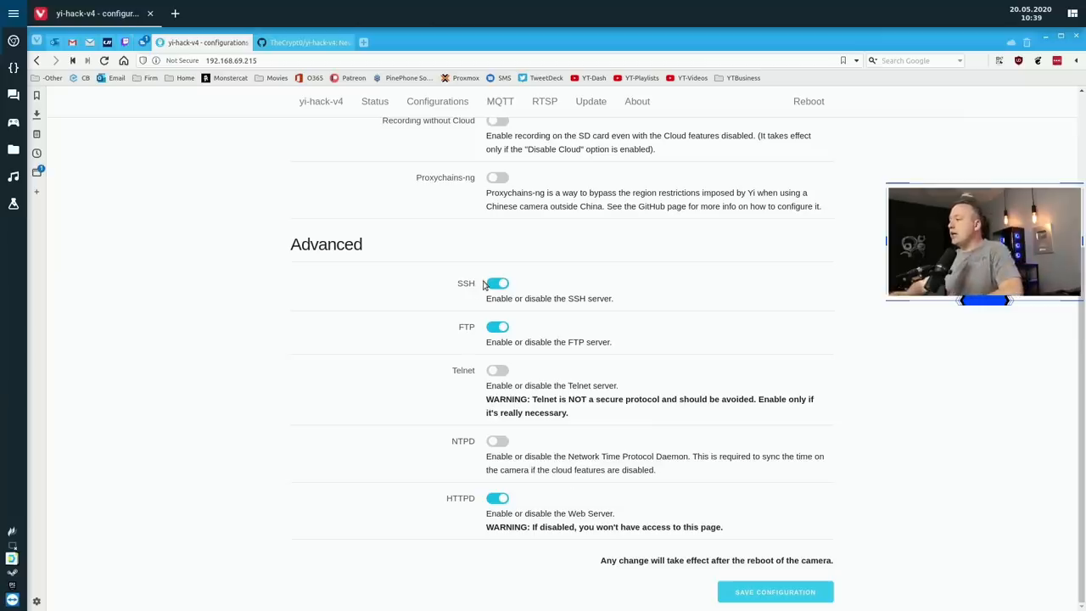
scroll("up", 3)
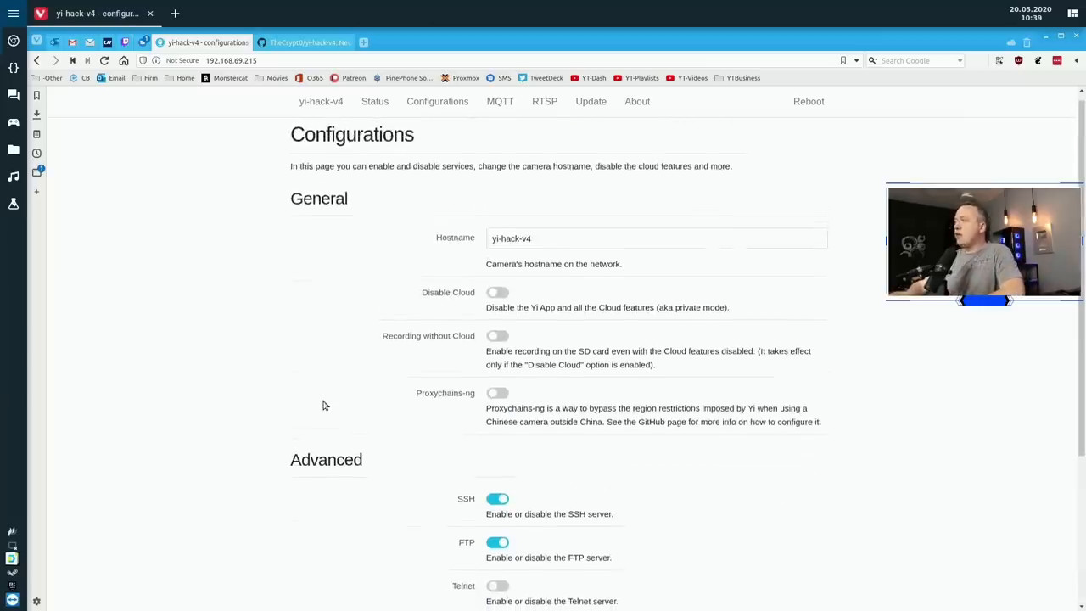
Show the RTSP page with its License section and Camhash field.
left_click(549, 101)
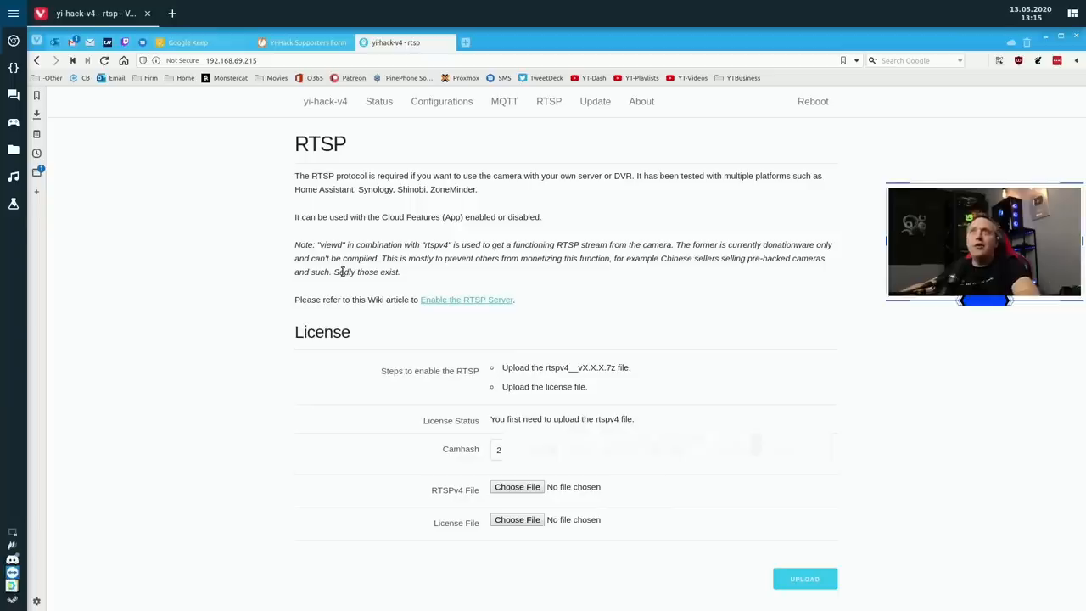
mouse_move(327, 298)
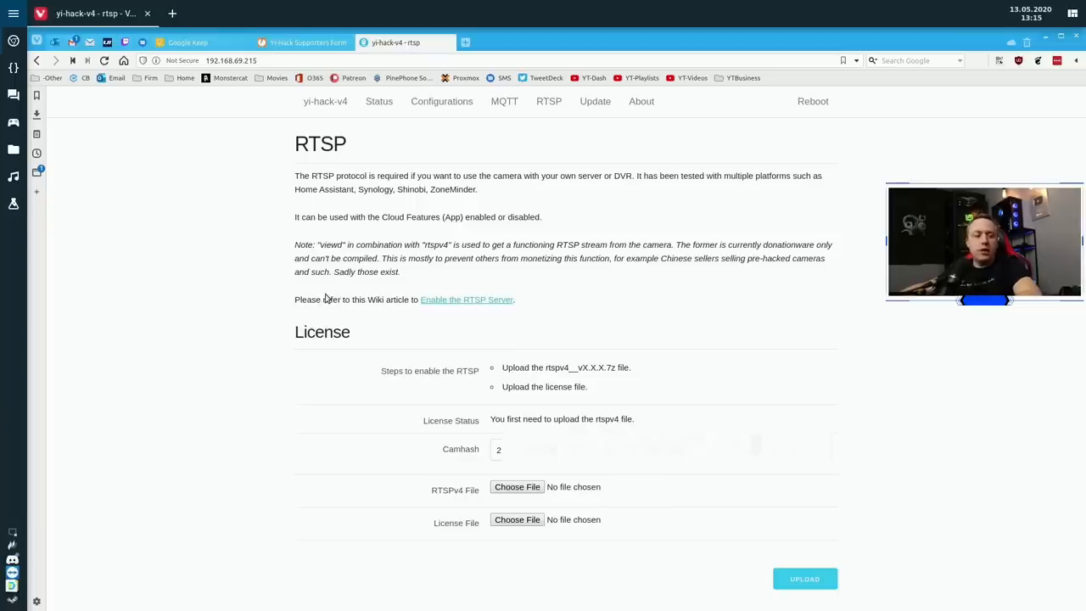
mouse_move(634, 430)
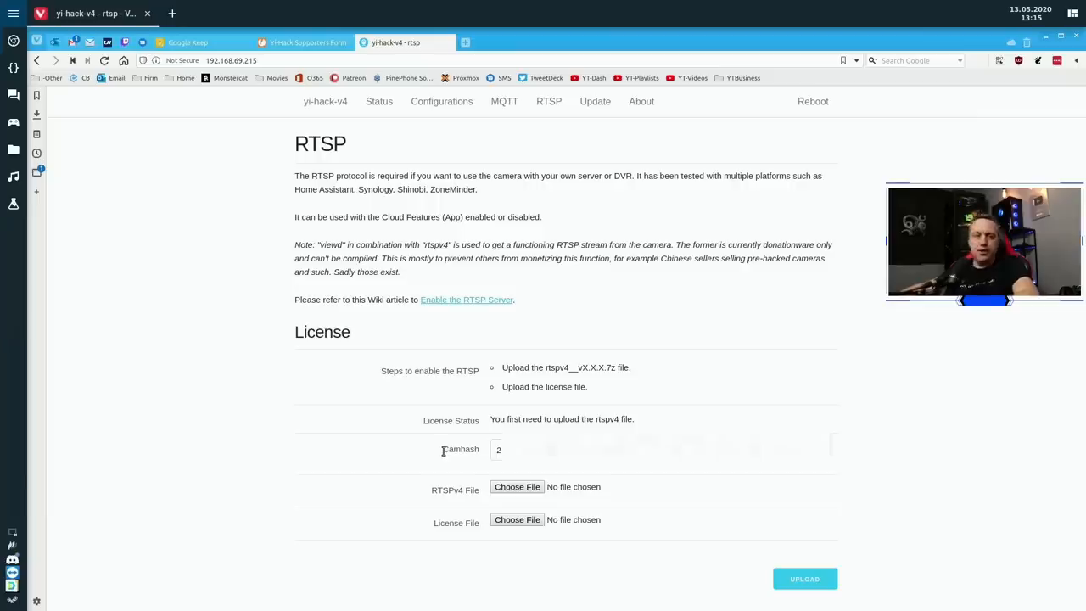
mouse_move(379, 101)
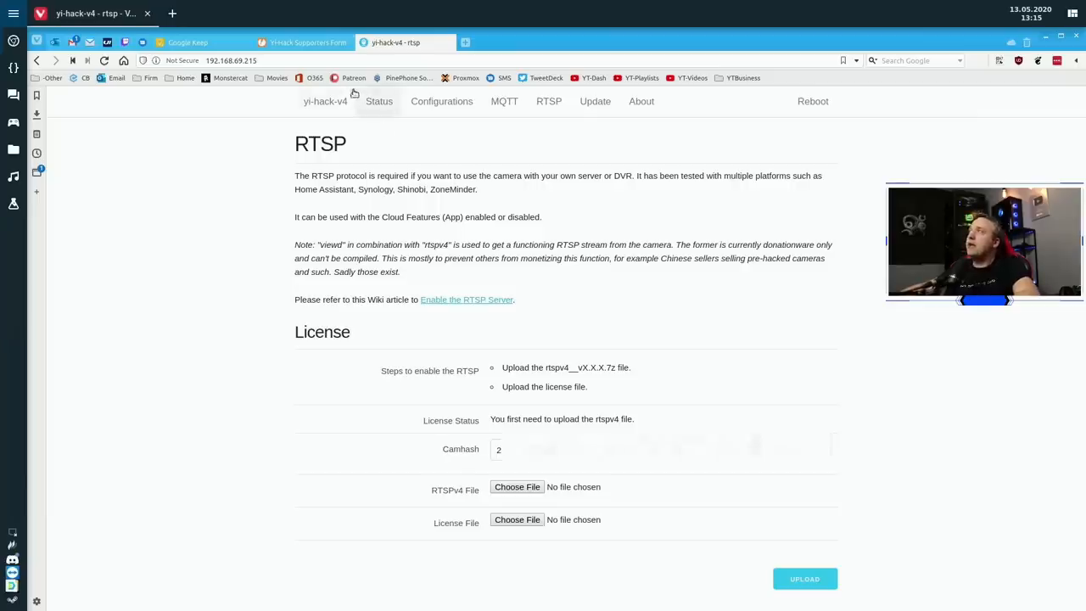
mouse_move(305, 42)
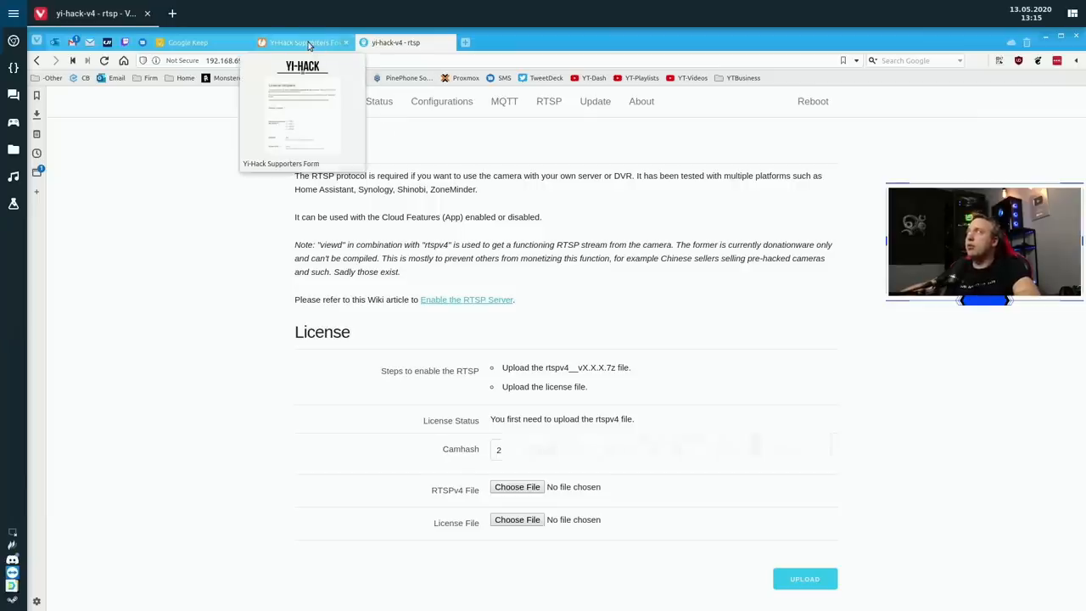
Choose a 5.00 £ donation, enter license user 'Chris Titus', and continue.
left_click(303, 42)
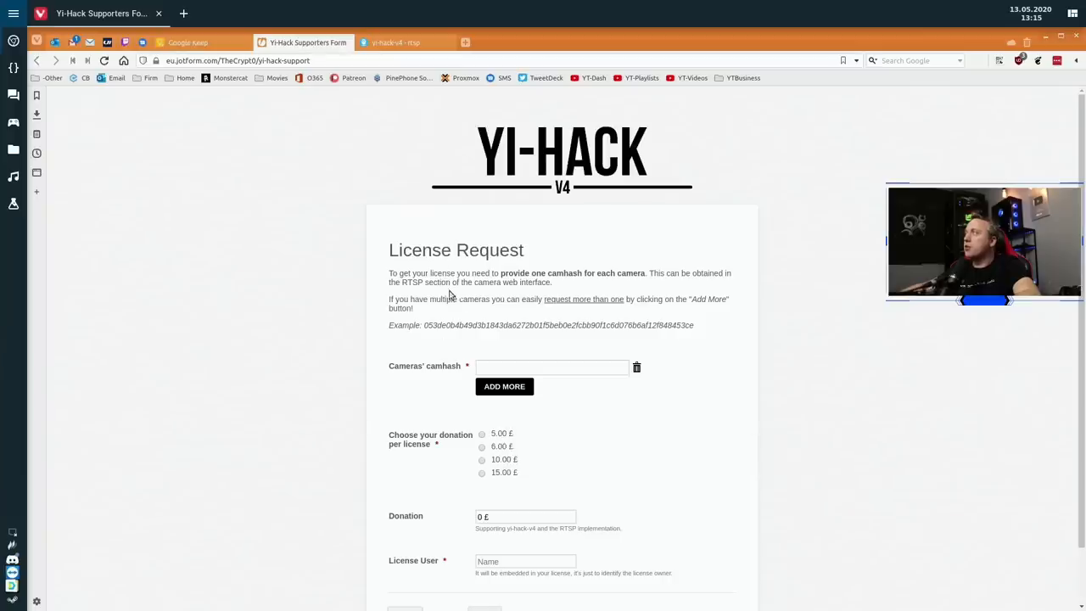
mouse_move(420, 338)
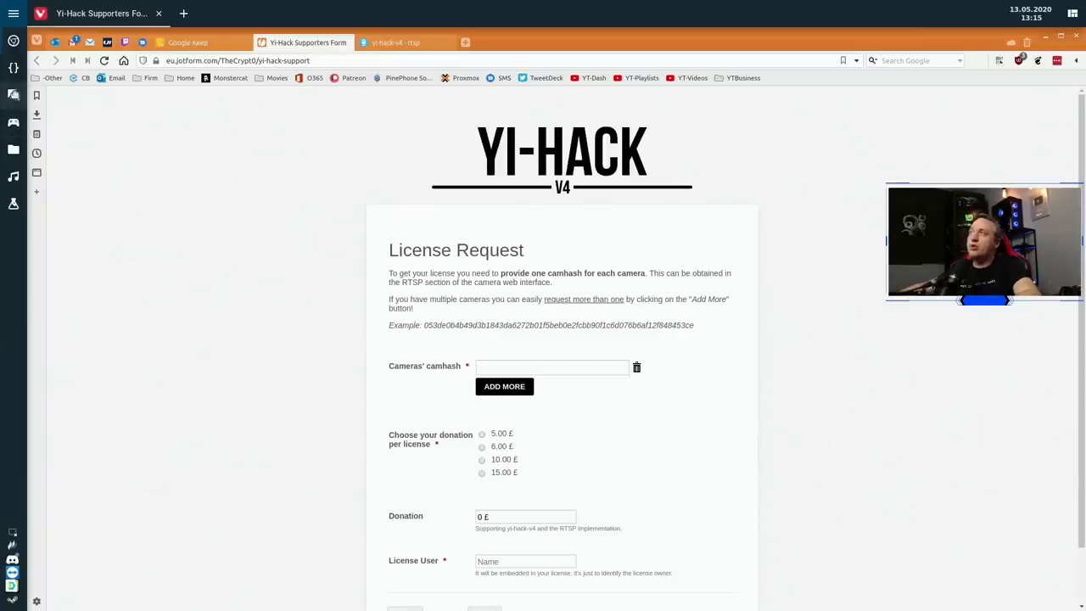
mouse_move(358, 212)
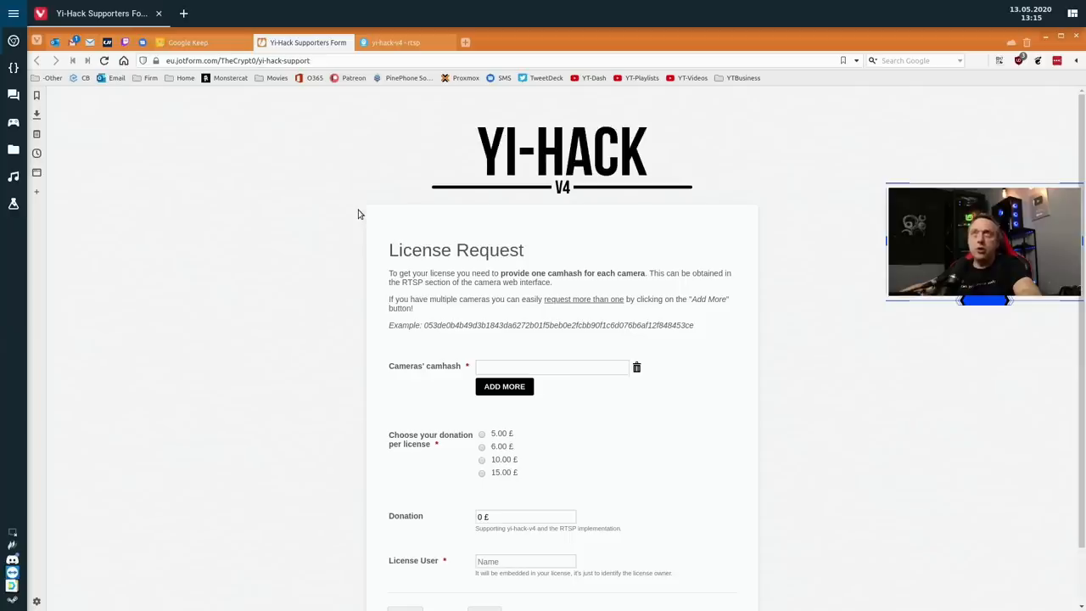
mouse_move(122, 117)
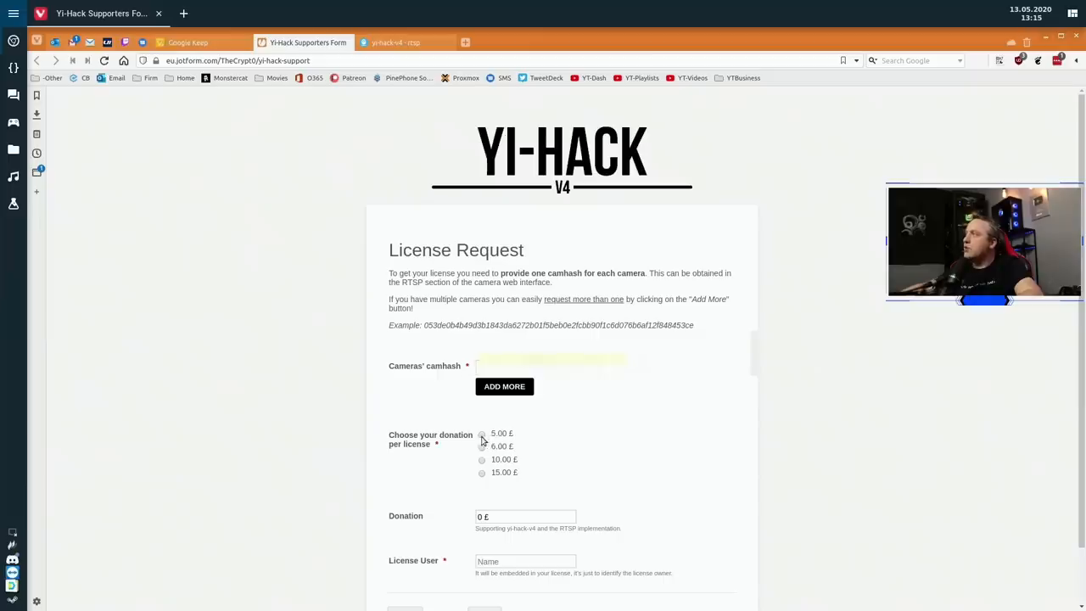
left_click(482, 433)
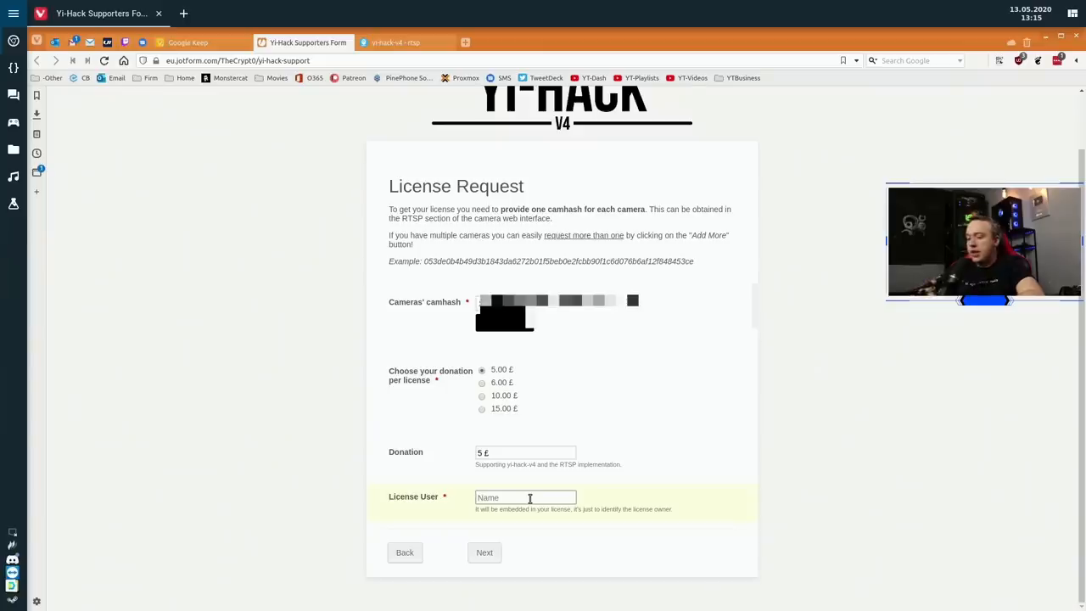
type("Chris Titus")
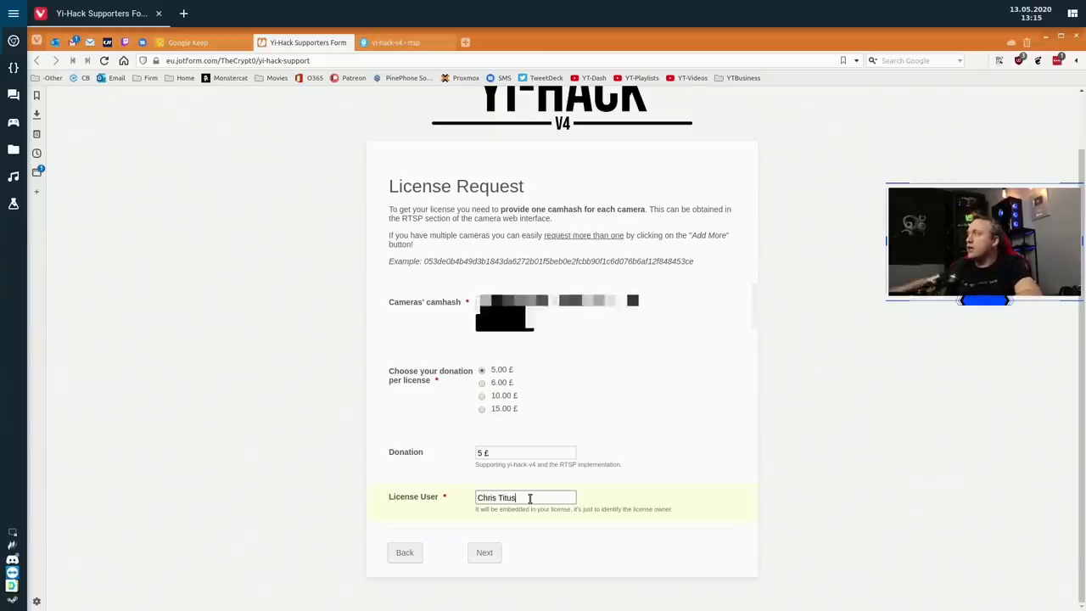
left_click(484, 552)
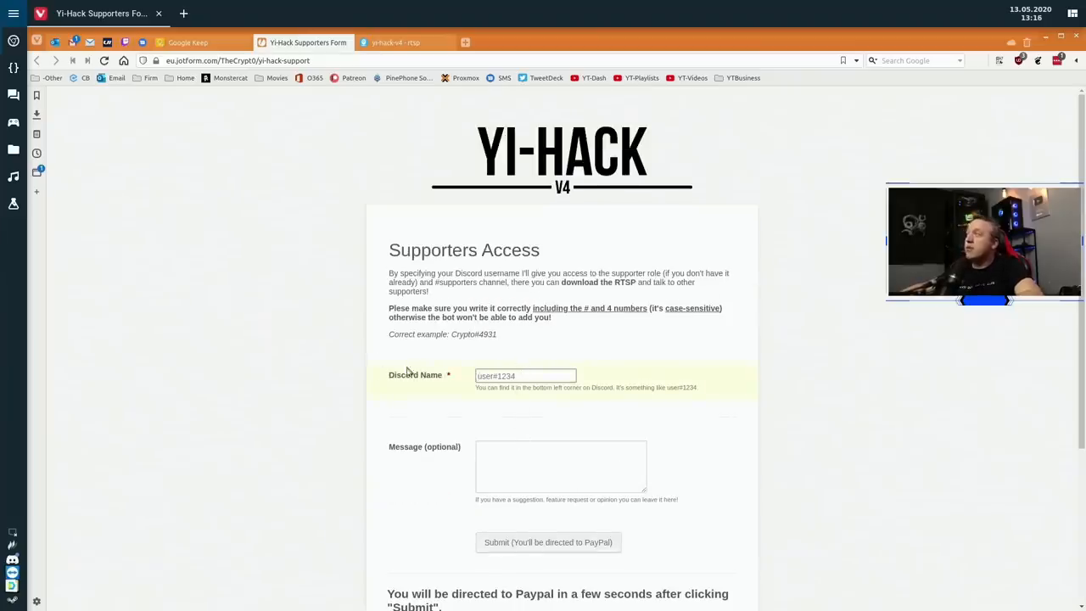
Enter the Discord username and submit the Supporters Access form.
left_click(525, 376)
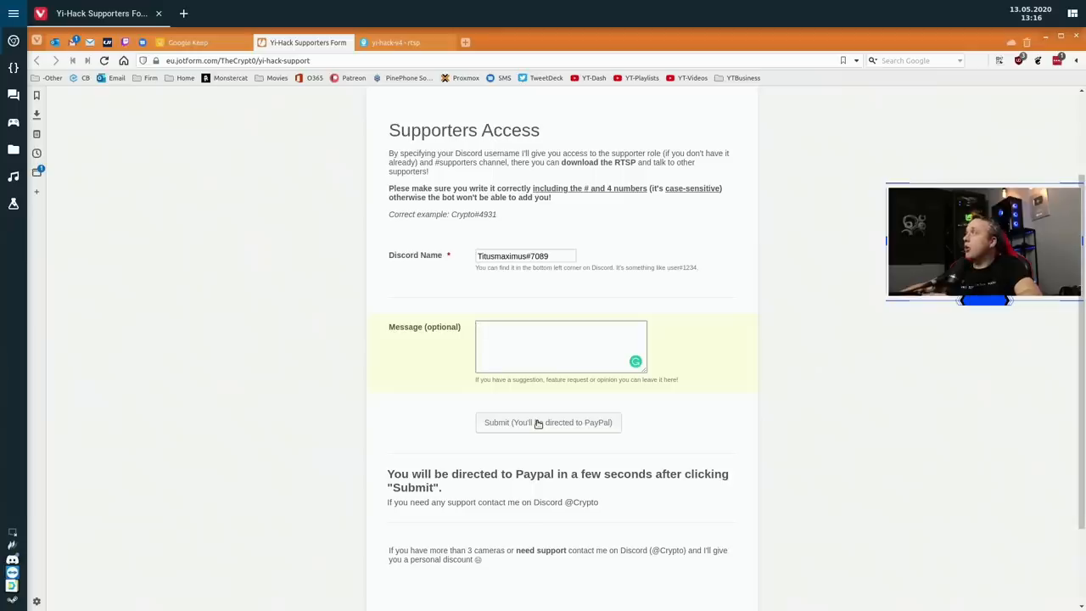
left_click(560, 345)
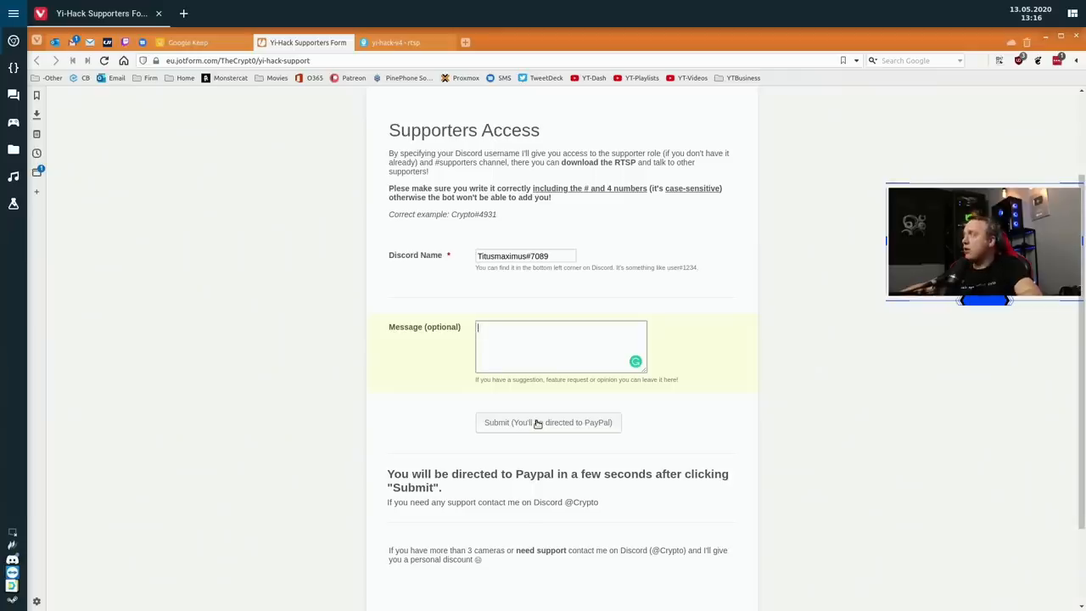
left_click(548, 423)
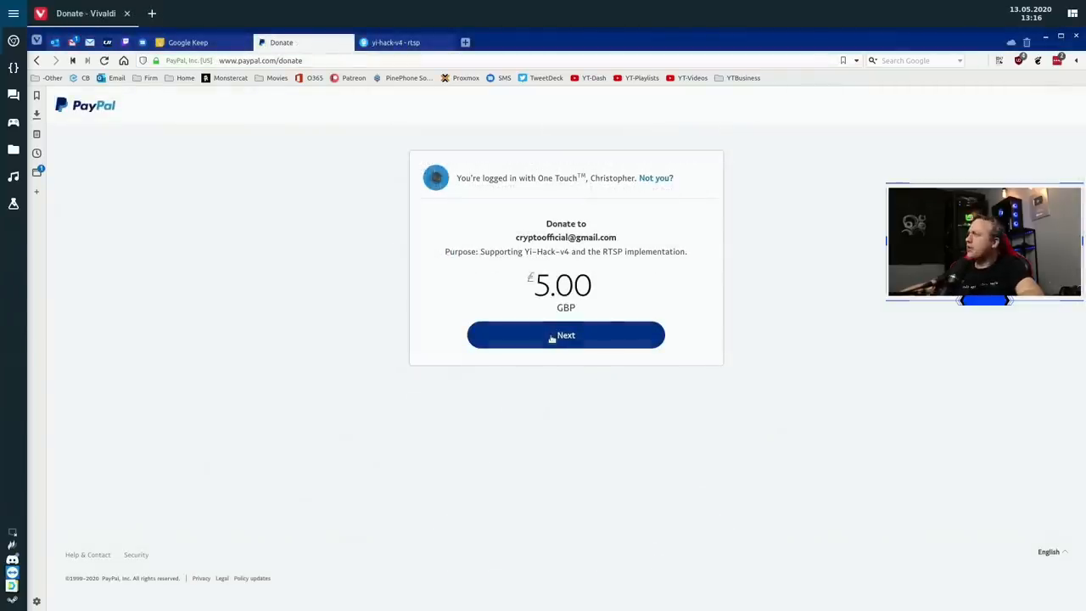
Confirm and send the 5.00 GBP PayPal donation.
left_click(566, 334)
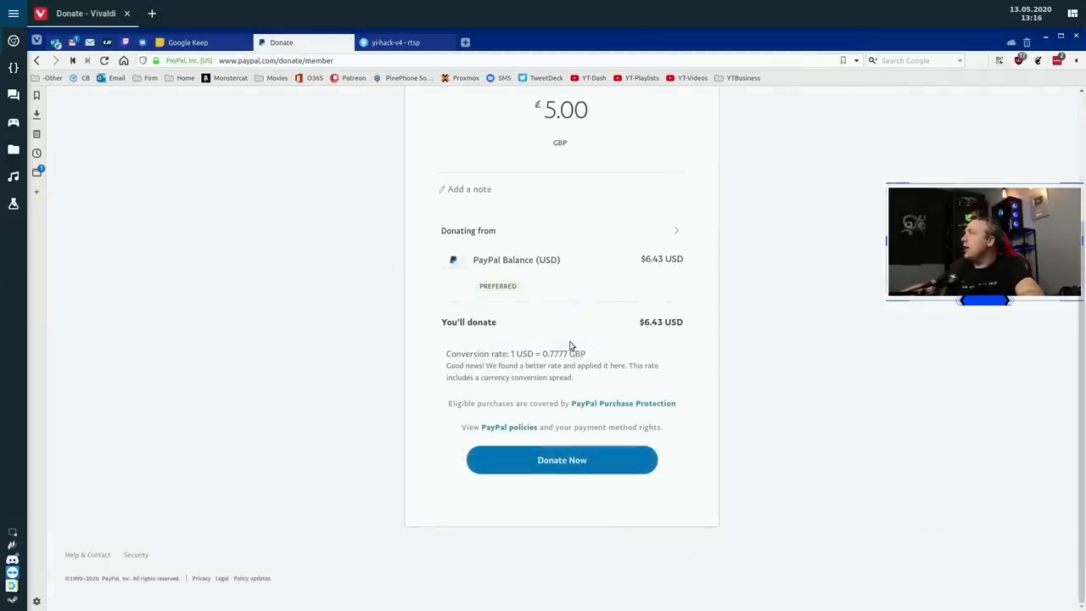
mouse_move(635, 349)
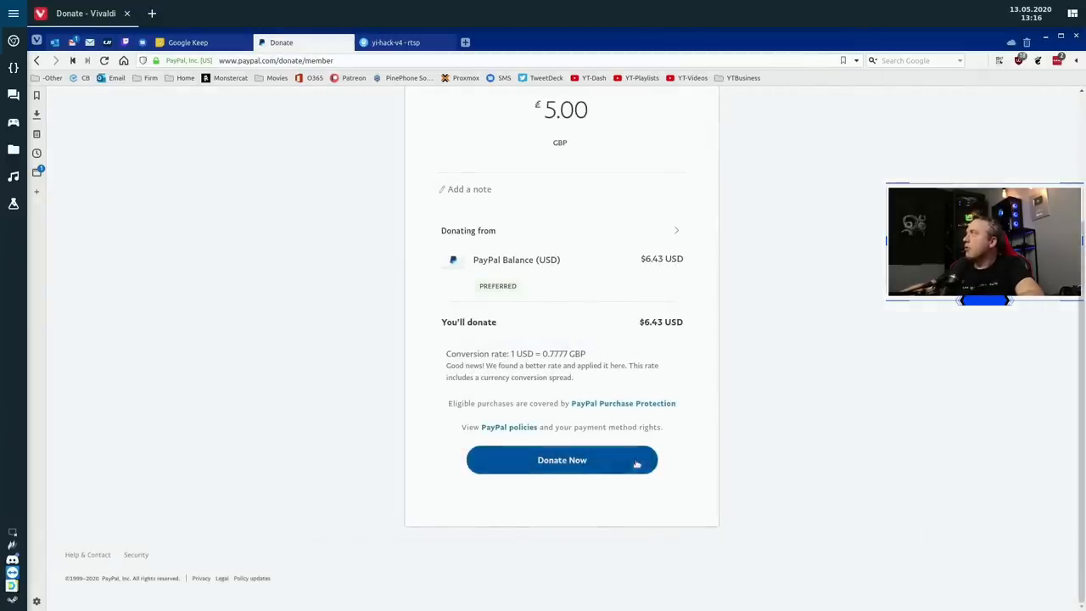
left_click(562, 460)
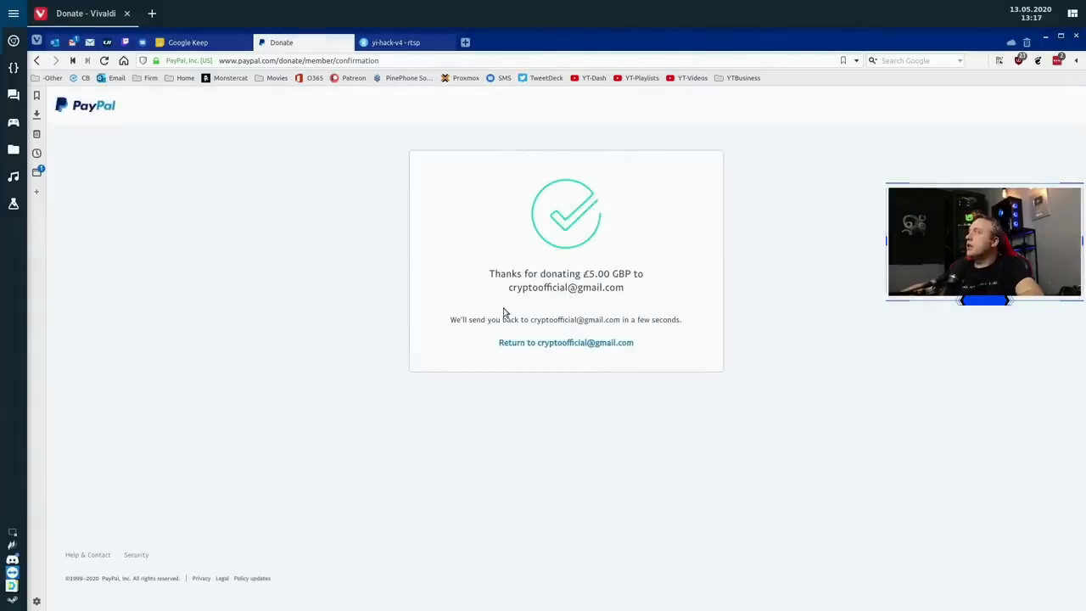
mouse_move(450, 311)
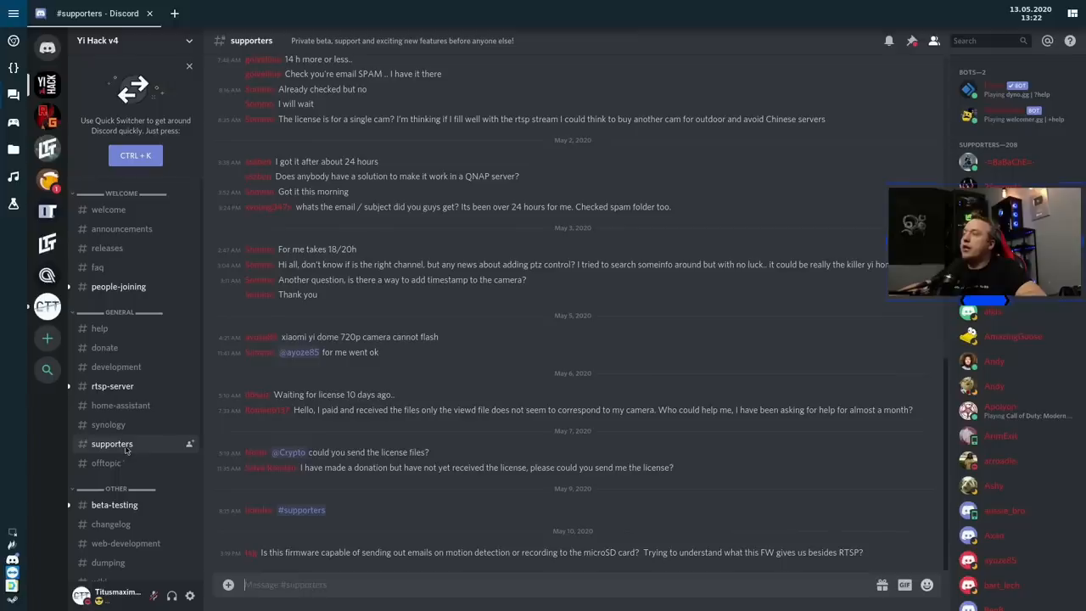
mouse_move(912, 40)
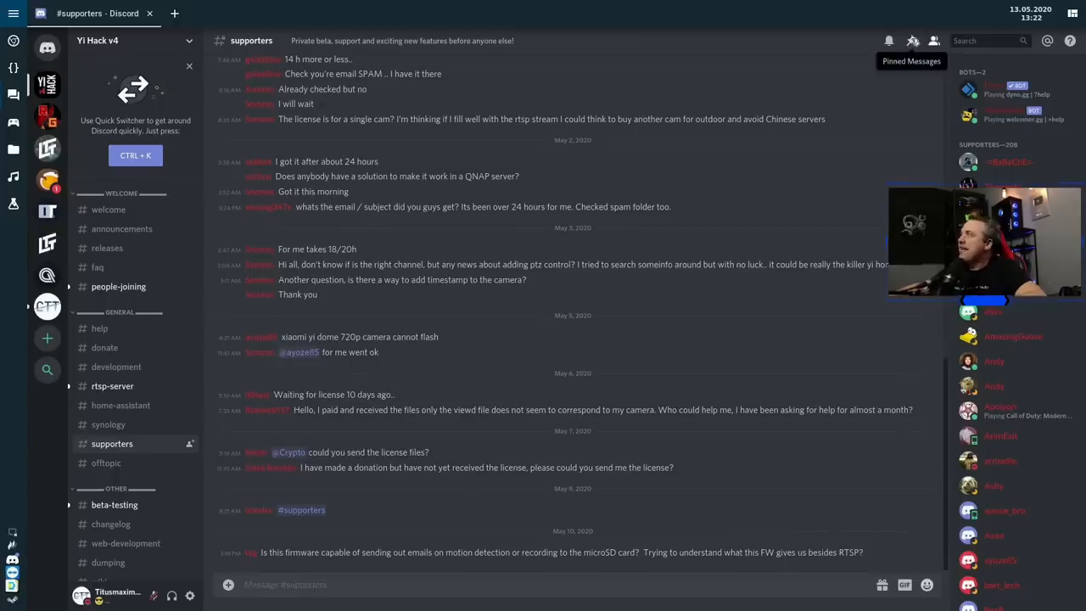
View the pinned messages in the Yi Hack v4 #supporters channel.
left_click(912, 40)
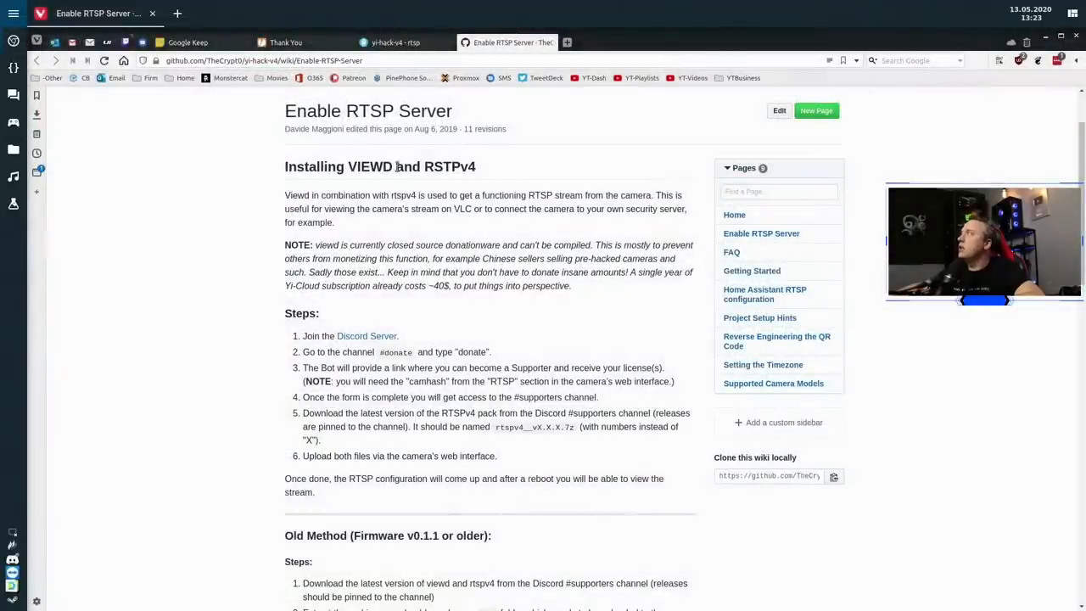
Switch to the camera's RTSP settings tab and open the file picker for the RTSPv4 file.
left_click(396, 42)
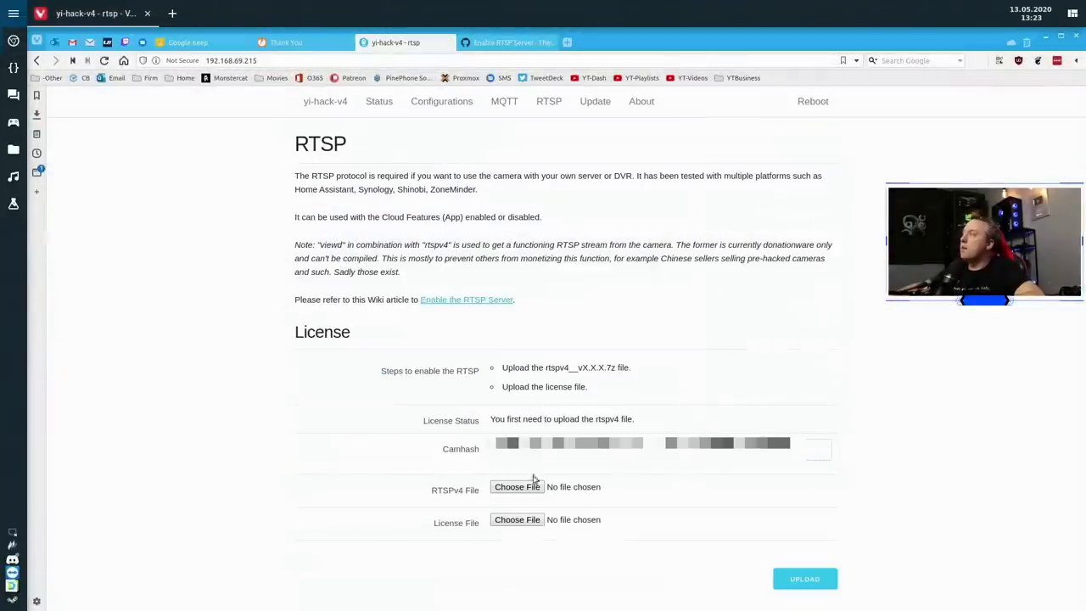
left_click(517, 486)
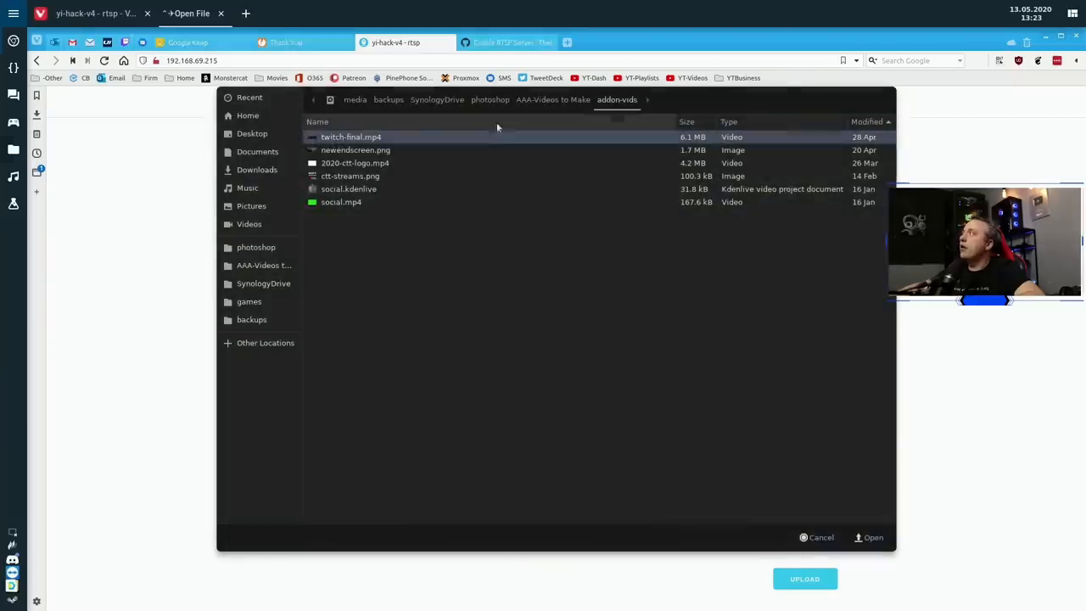
left_click(873, 537)
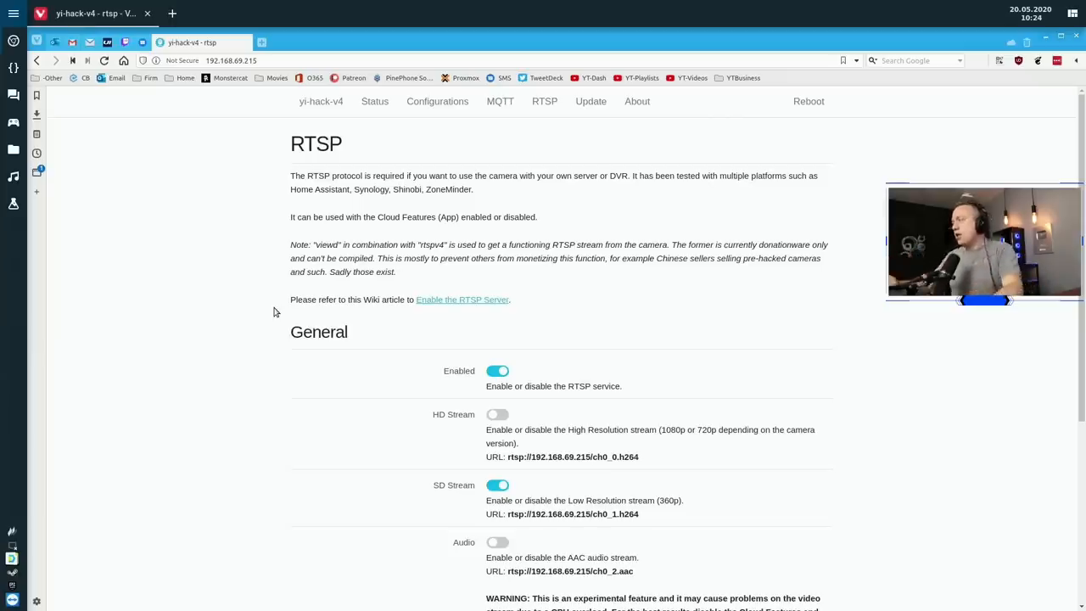
mouse_move(526, 408)
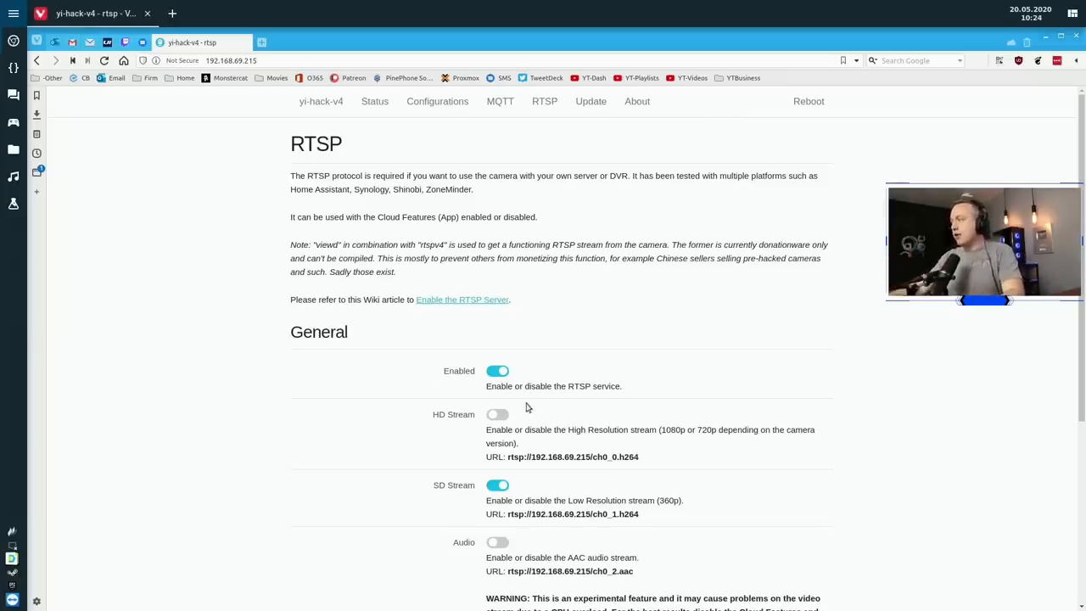
mouse_move(751, 419)
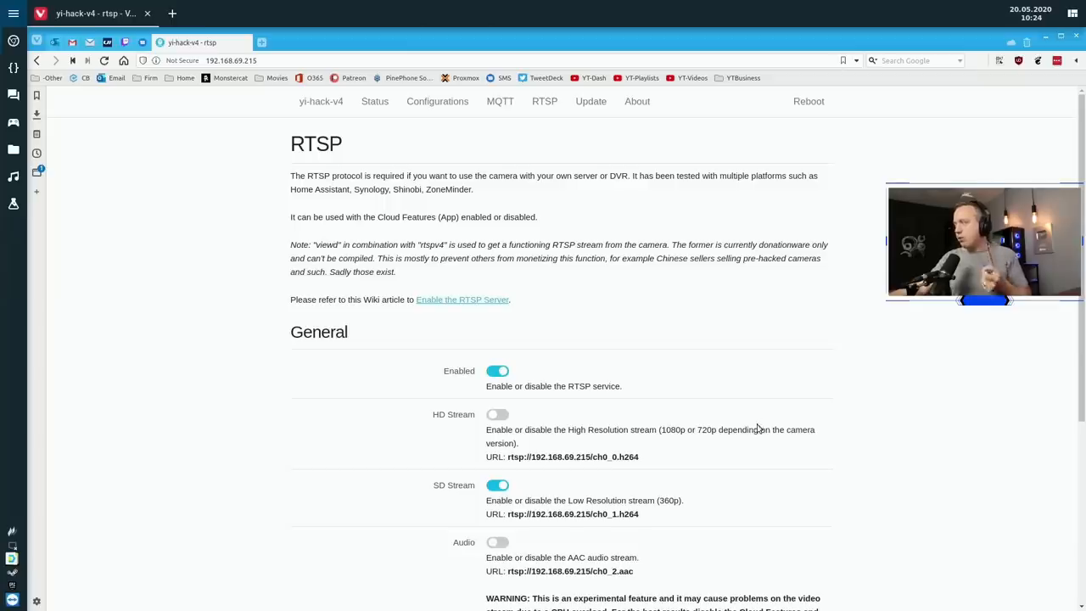
mouse_move(546, 499)
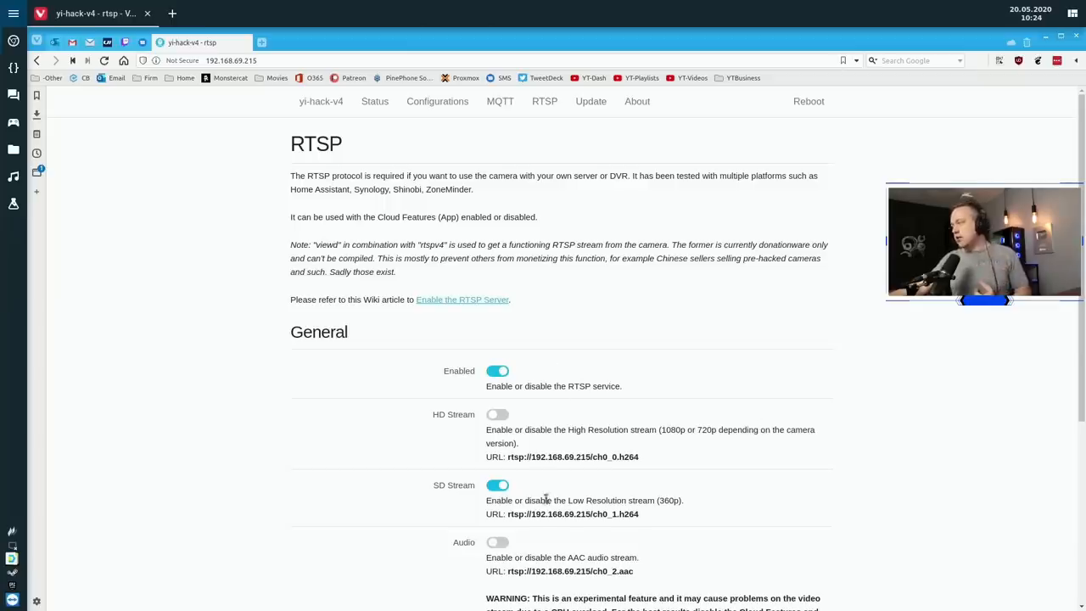
mouse_move(809, 101)
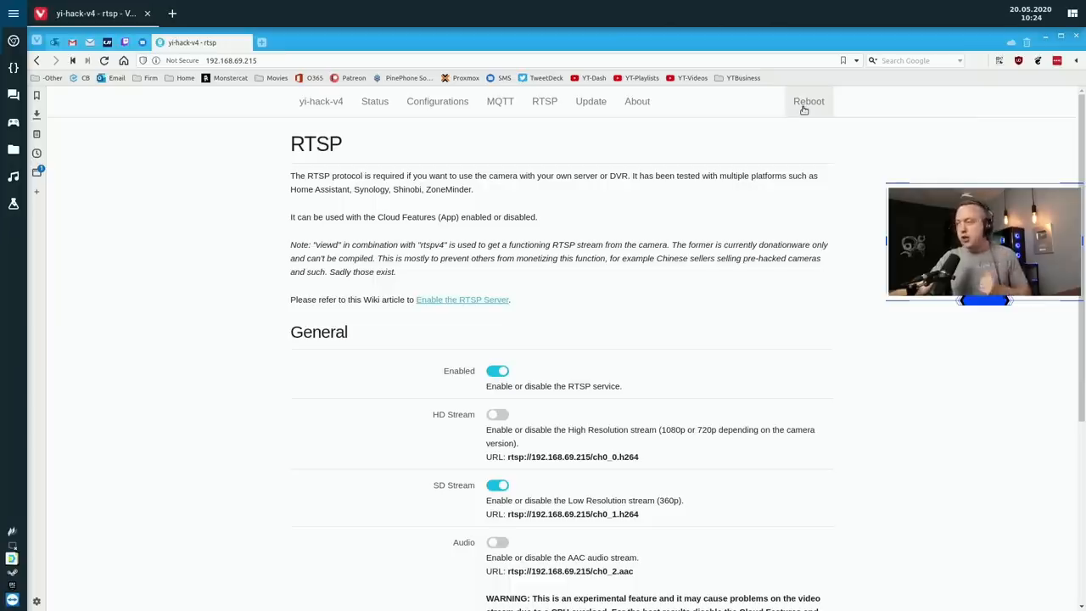
mouse_move(588, 439)
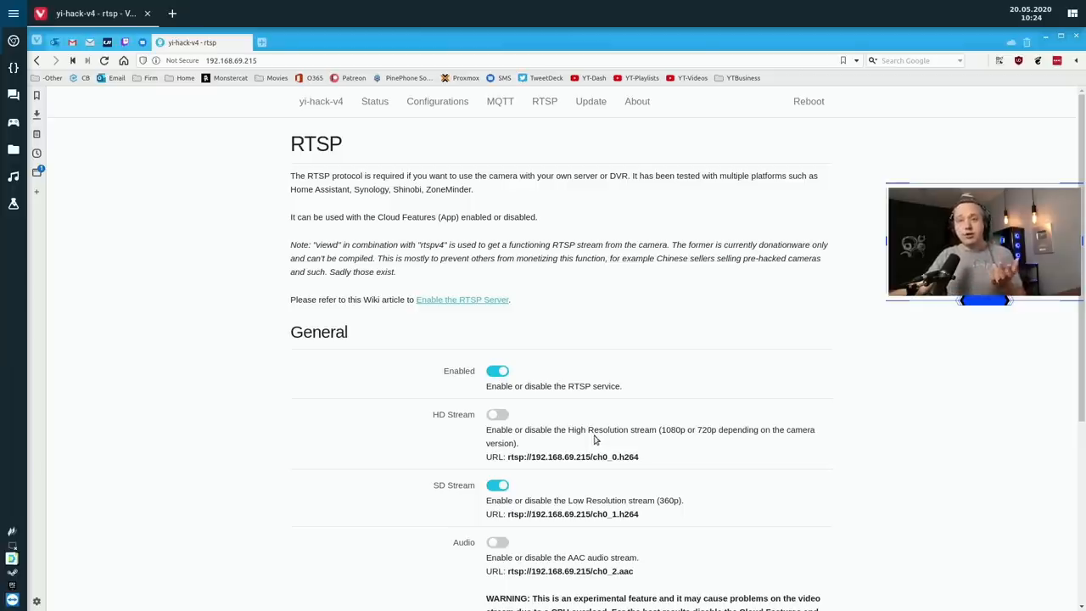
mouse_move(550, 492)
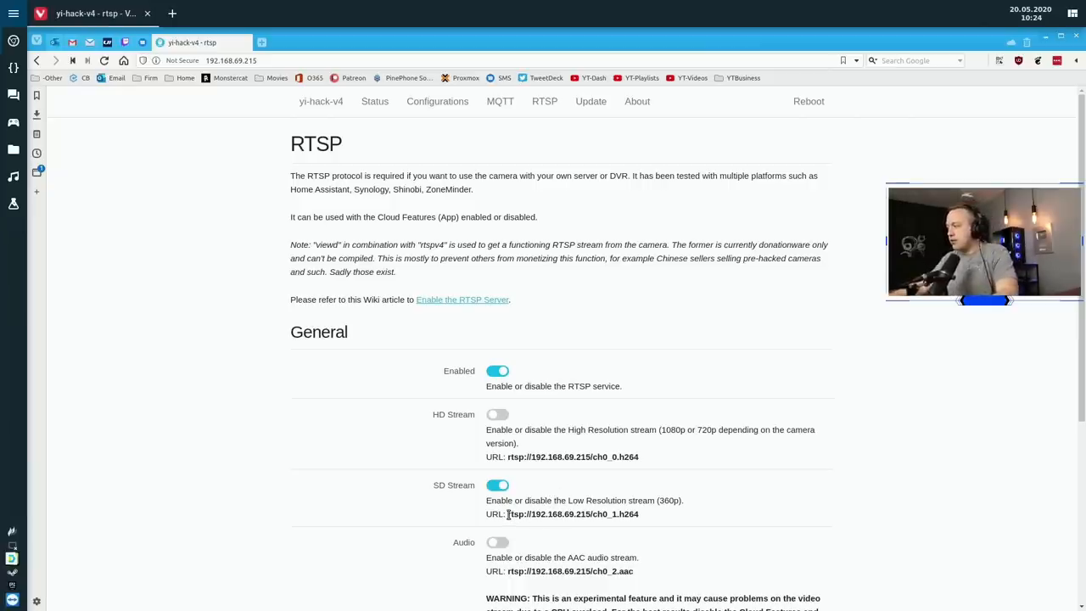
Select and copy the SD stream URL via the right-click menu.
double_click(573, 514)
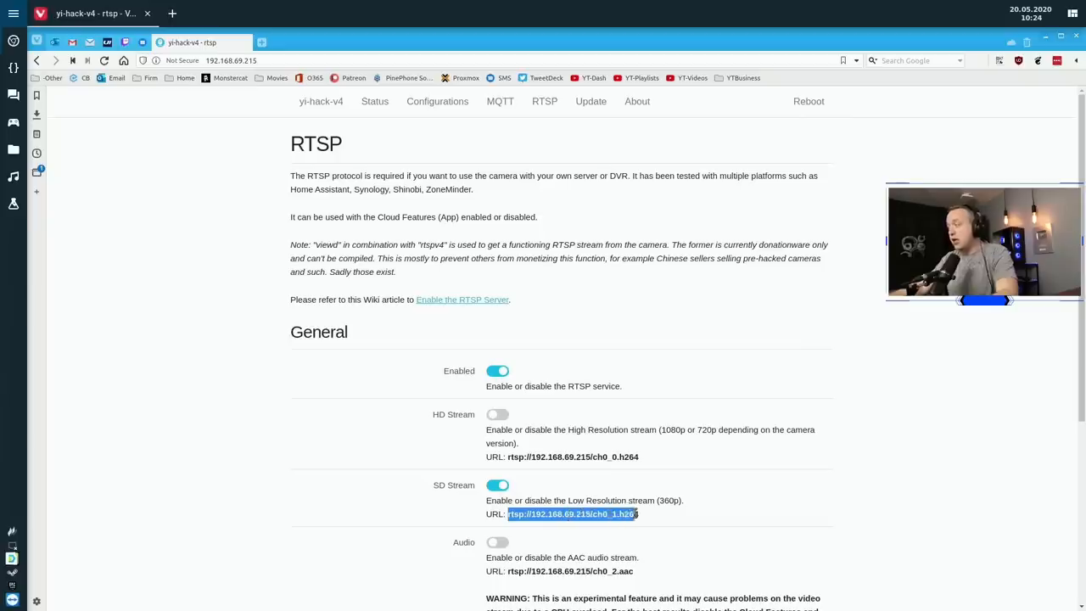
right_click(571, 513)
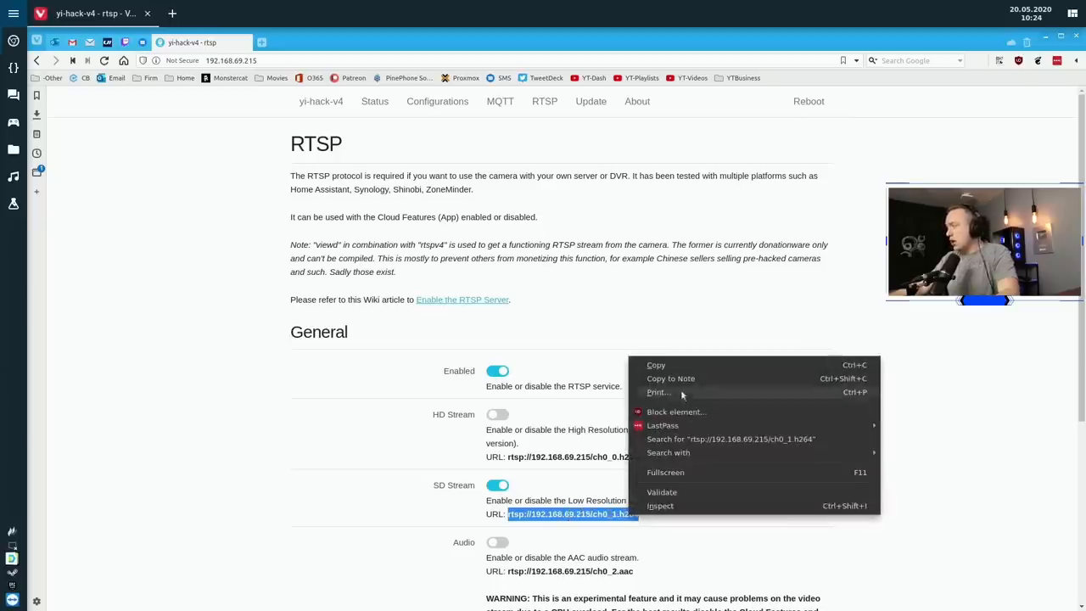
left_click(642, 416)
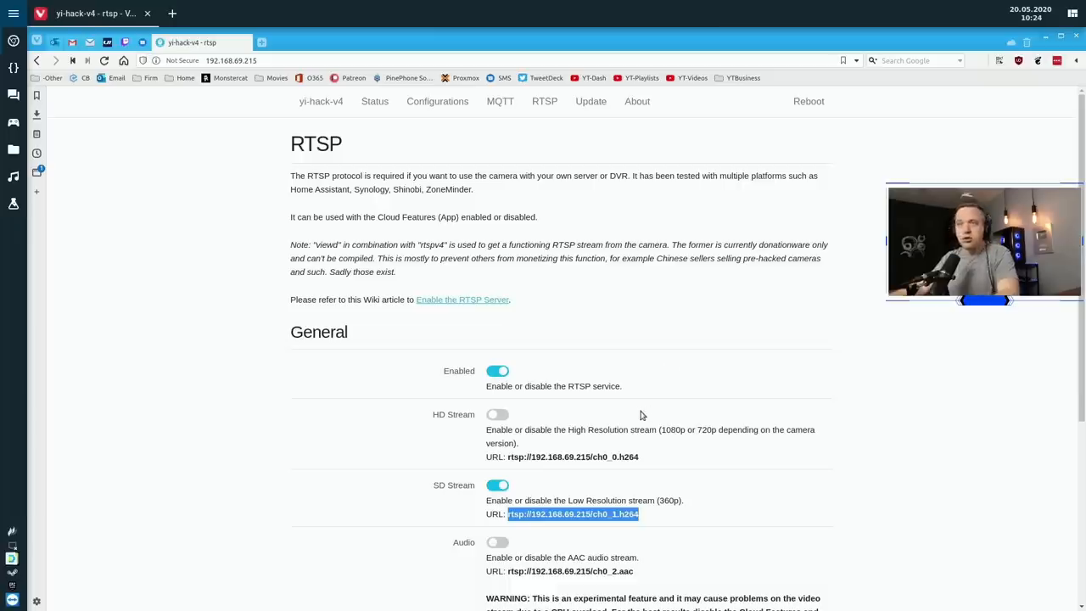
mouse_move(638, 413)
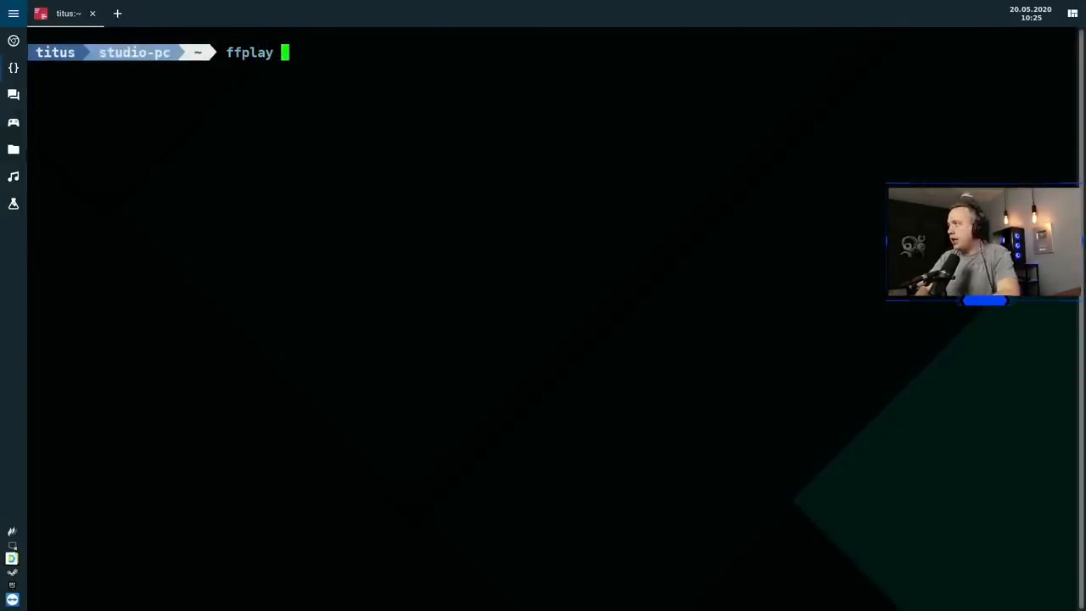
Run ffplay on rtsp://192.168.69.215/ch0_1.h264 in Terminal.
type("rtsp://192.168.69.215/ch0_1.h264")
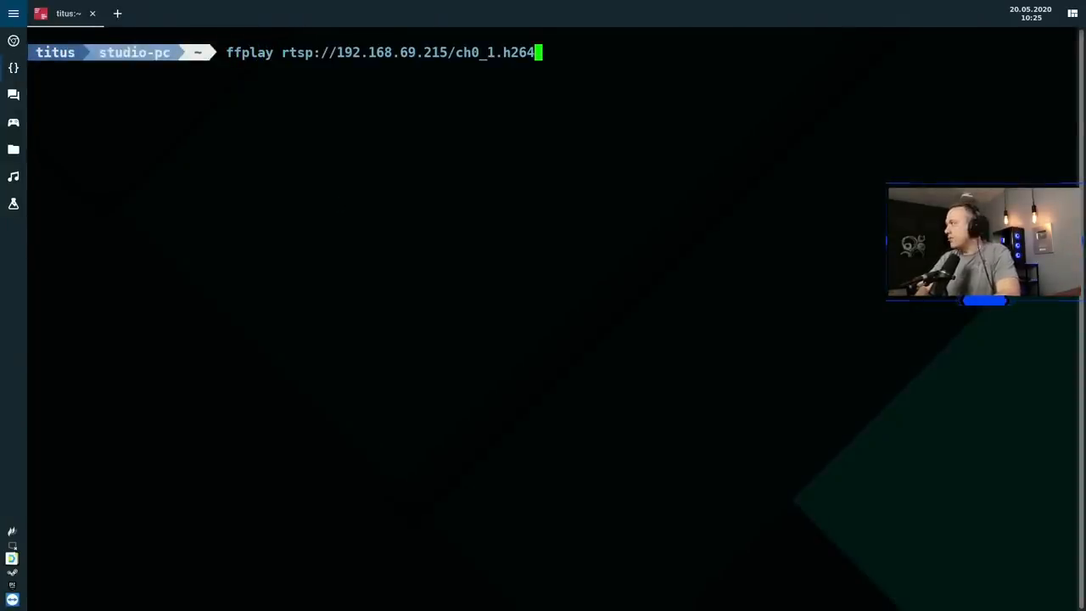
key("Return")
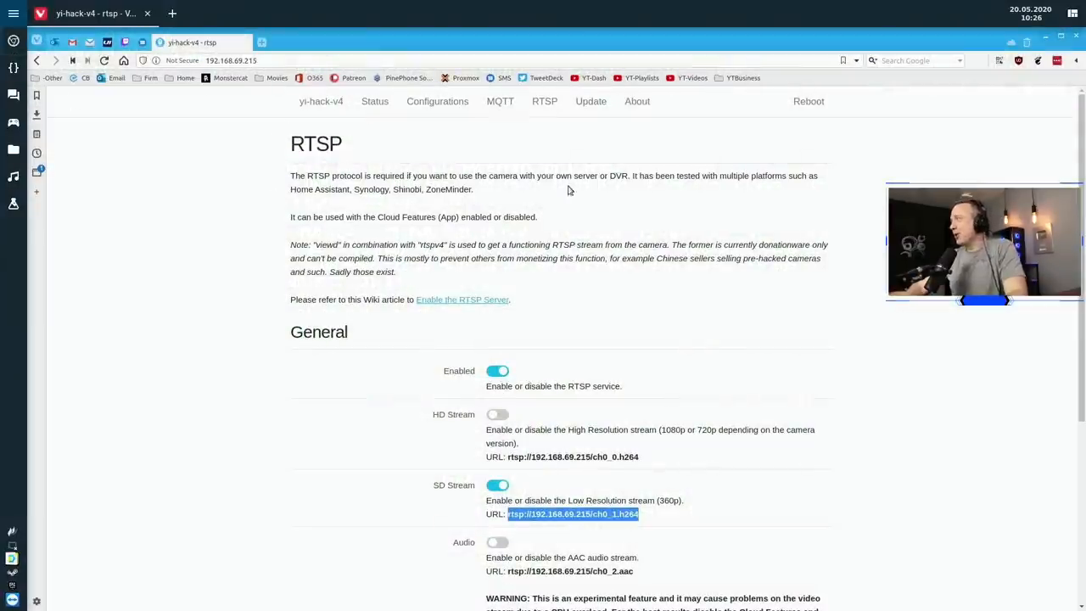
Open the camera's Reboot page and trigger Reboot Camera.
left_click(808, 101)
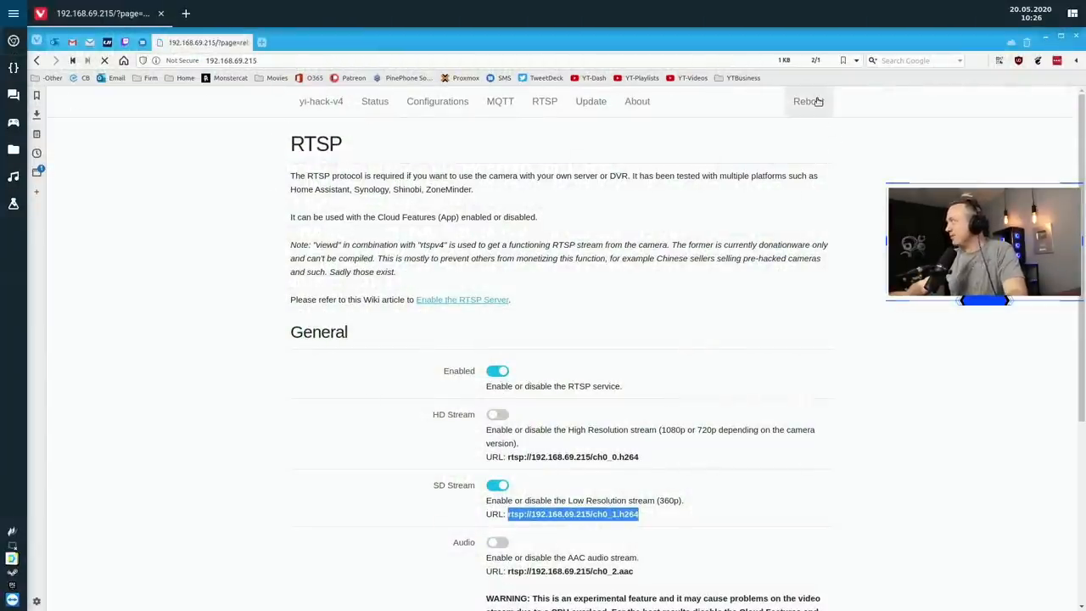
left_click(807, 101)
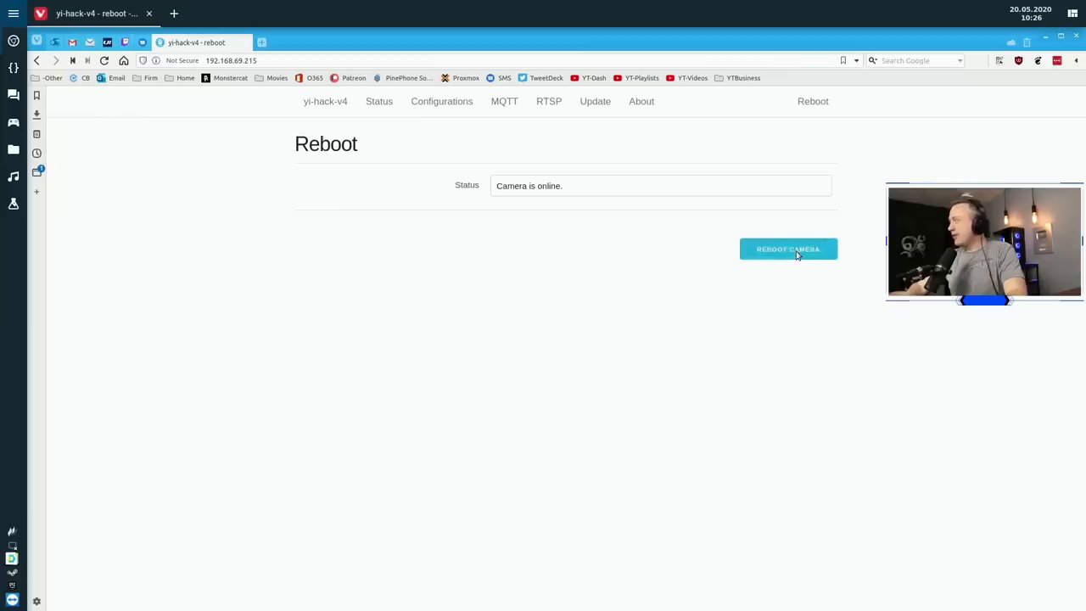
mouse_move(522, 283)
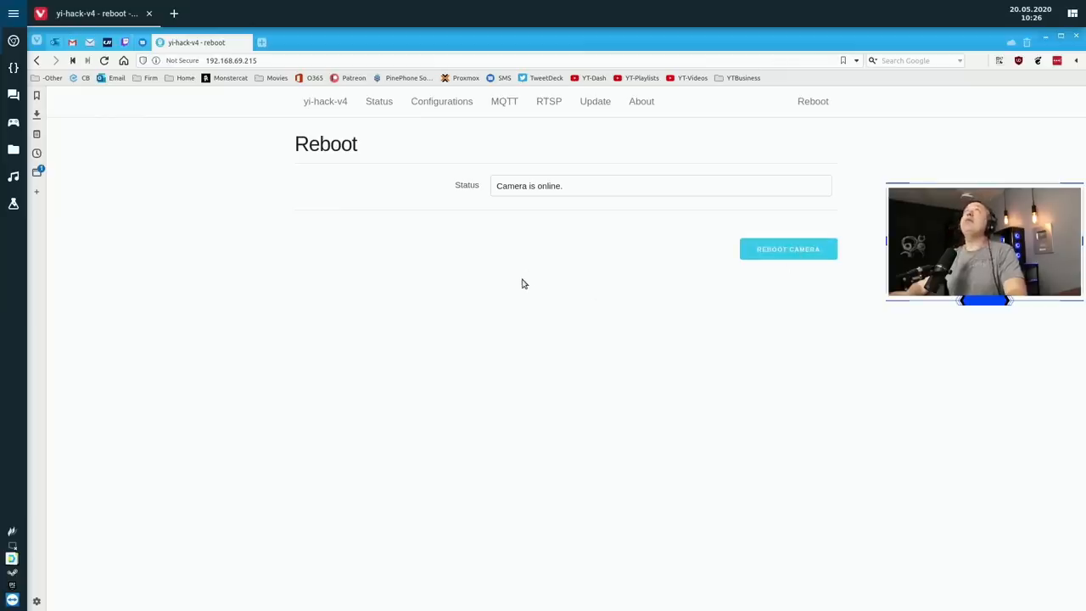
mouse_move(522, 326)
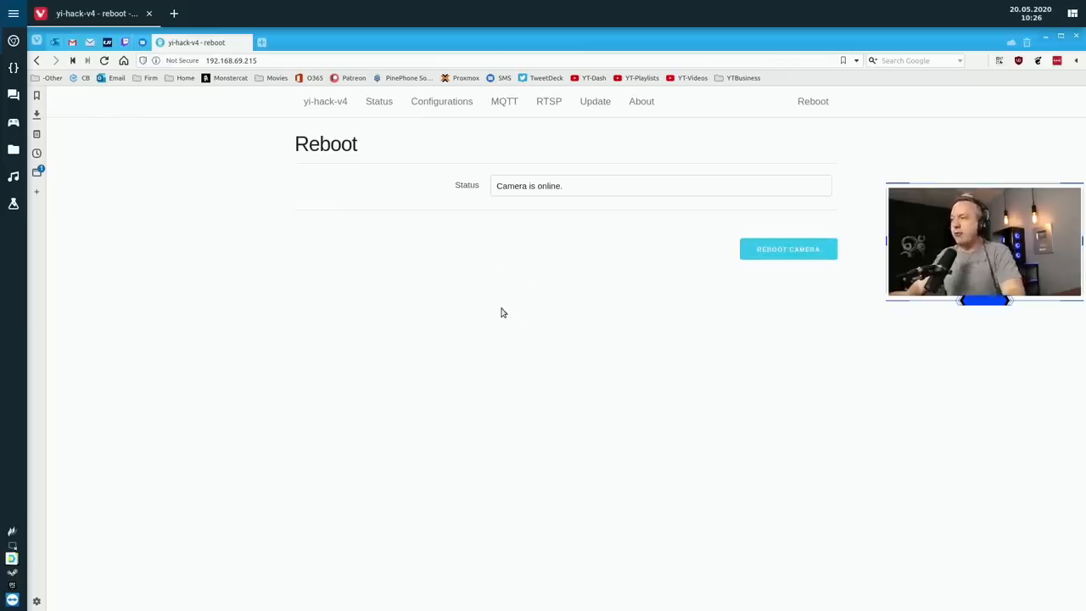
mouse_move(483, 325)
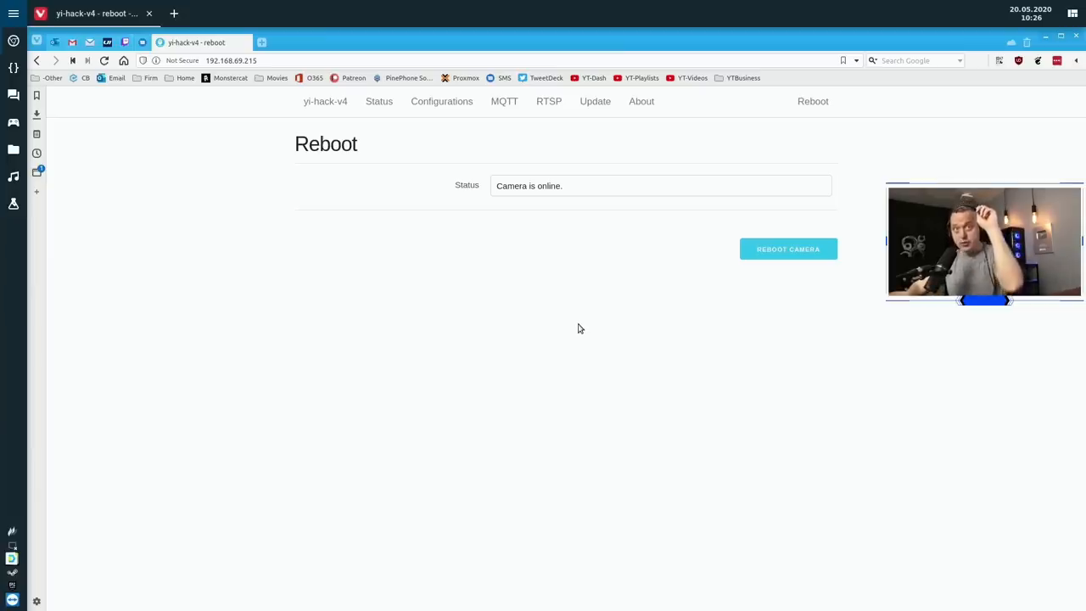
mouse_move(559, 346)
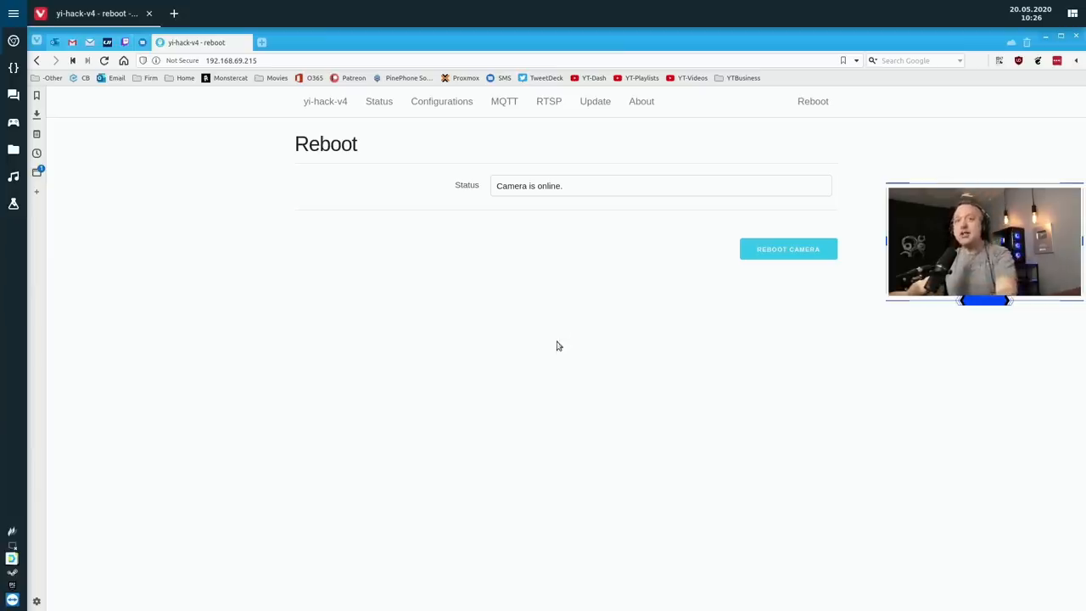
mouse_move(475, 360)
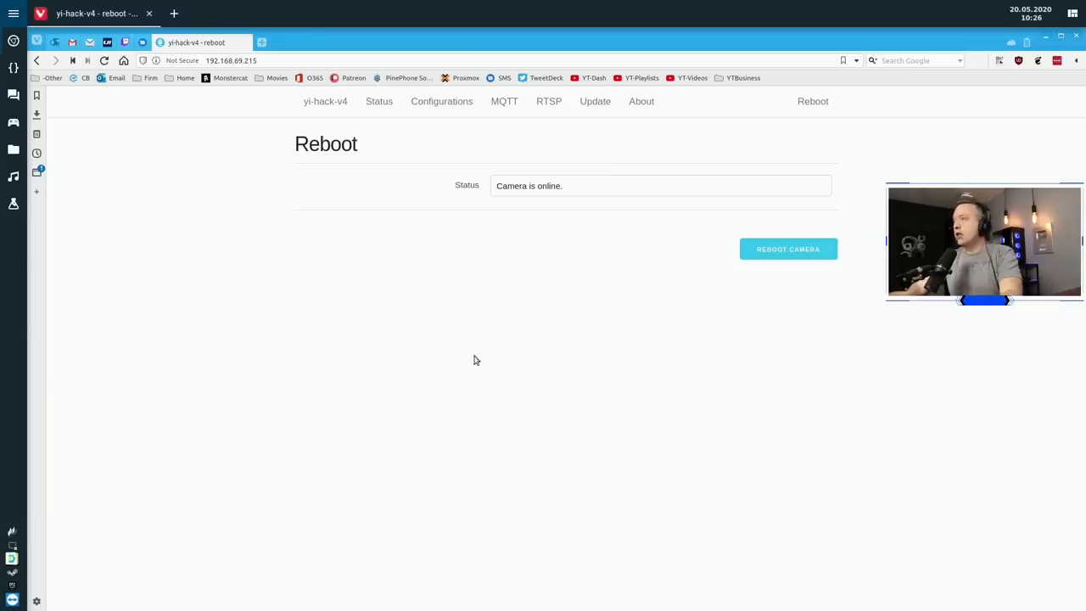
mouse_move(470, 359)
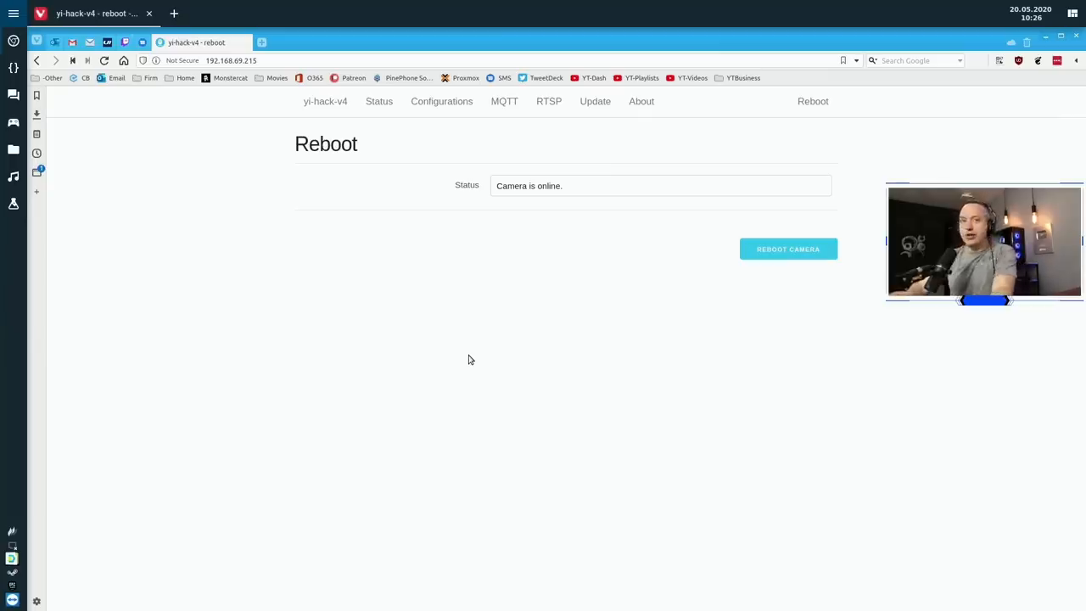
mouse_move(486, 355)
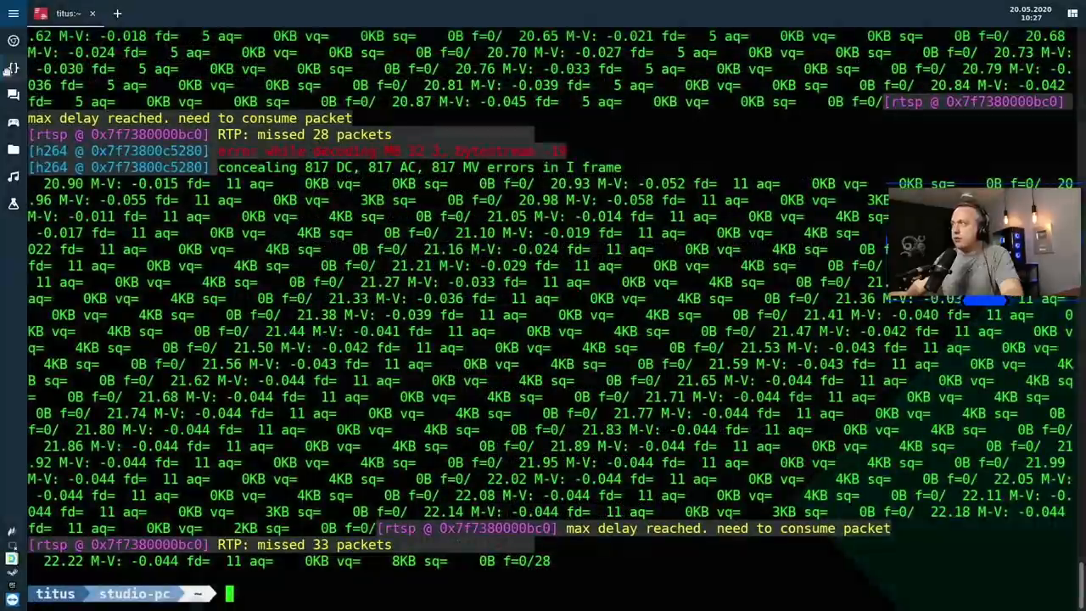
Relaunch ffplay on rtsp://192.168.69.215/ch0_1.h264 in Terminal.
type("ffplay rtsp://192.168.69.215/ch0_1.h264")
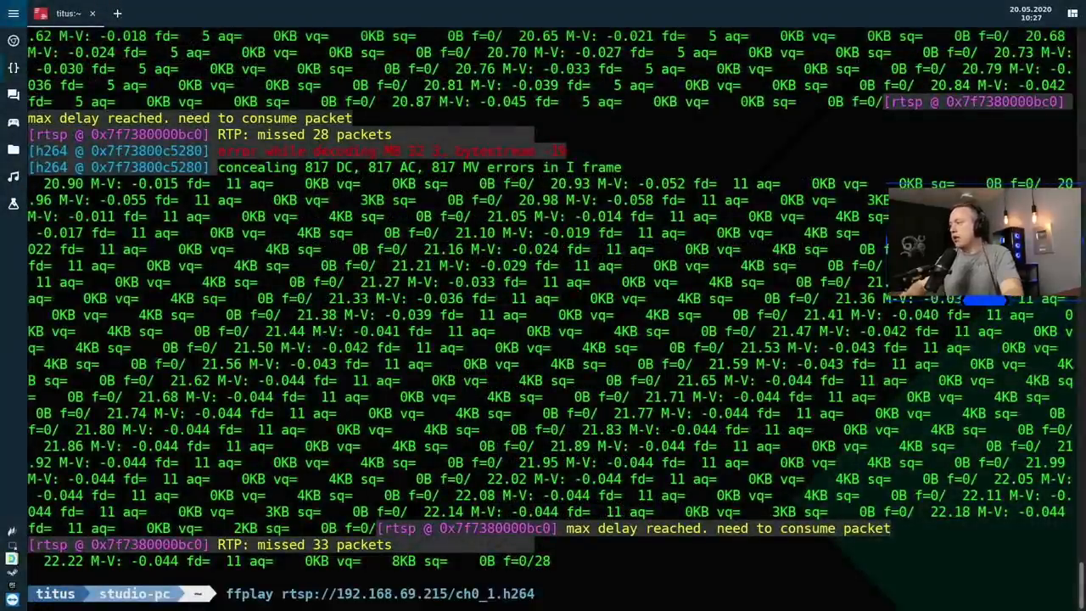
key("Return")
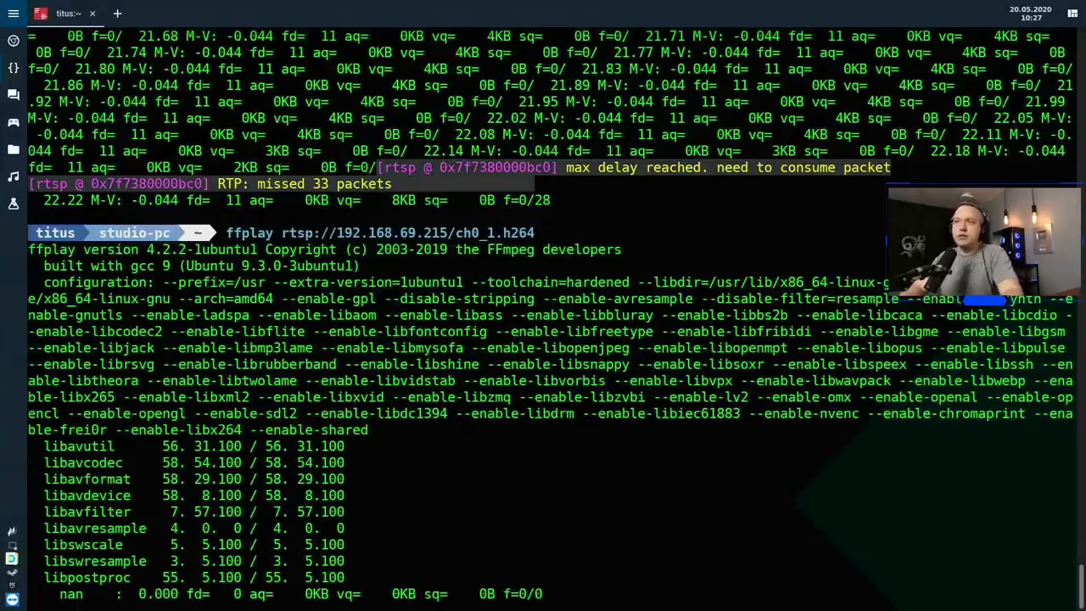